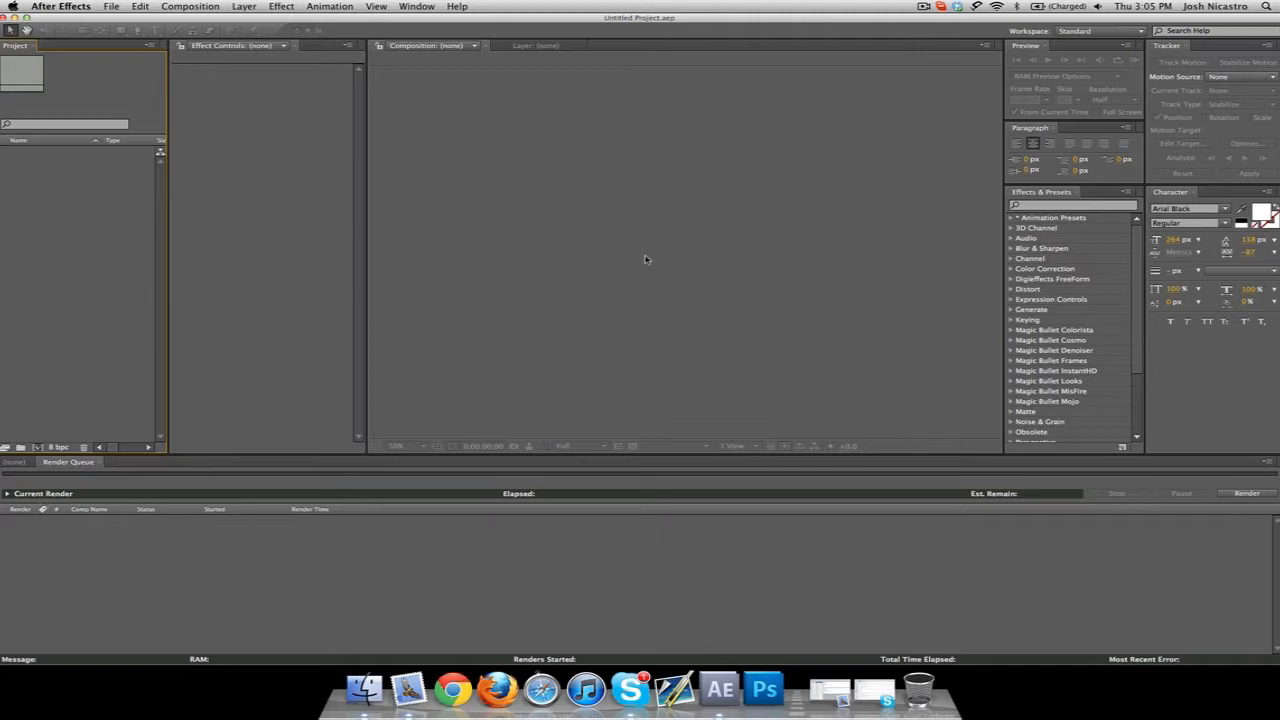
pyautogui.moveTo(431, 320)
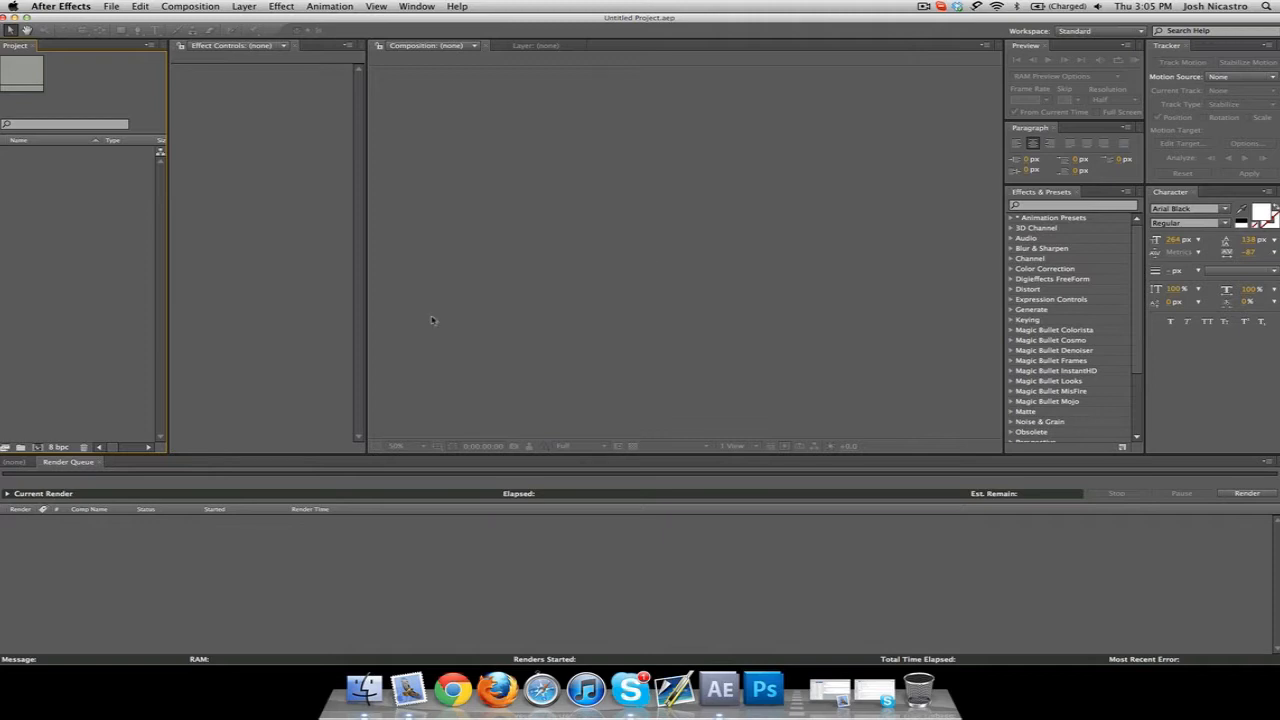
pyautogui.moveTo(220, 318)
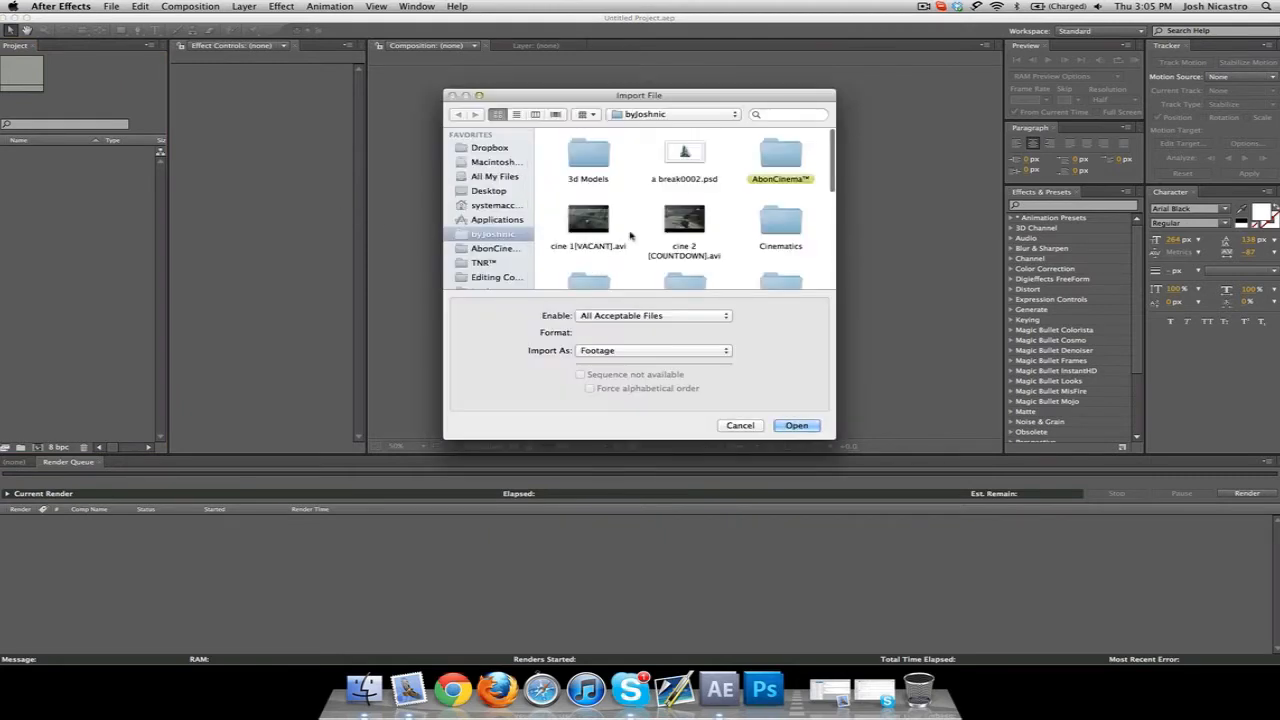
# Step: Import quad feed gwk7.mp4 from Editing Contests and build a composition from it
pyautogui.scroll(-3)
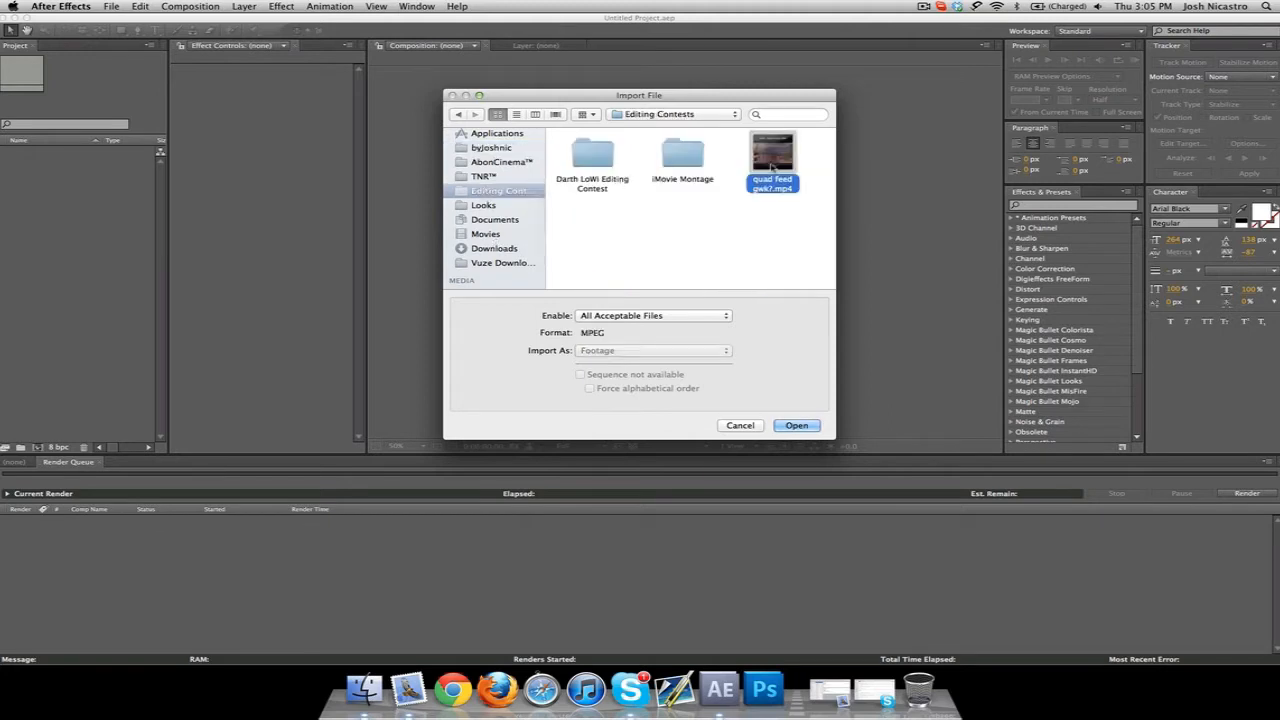
pyautogui.click(797, 425)
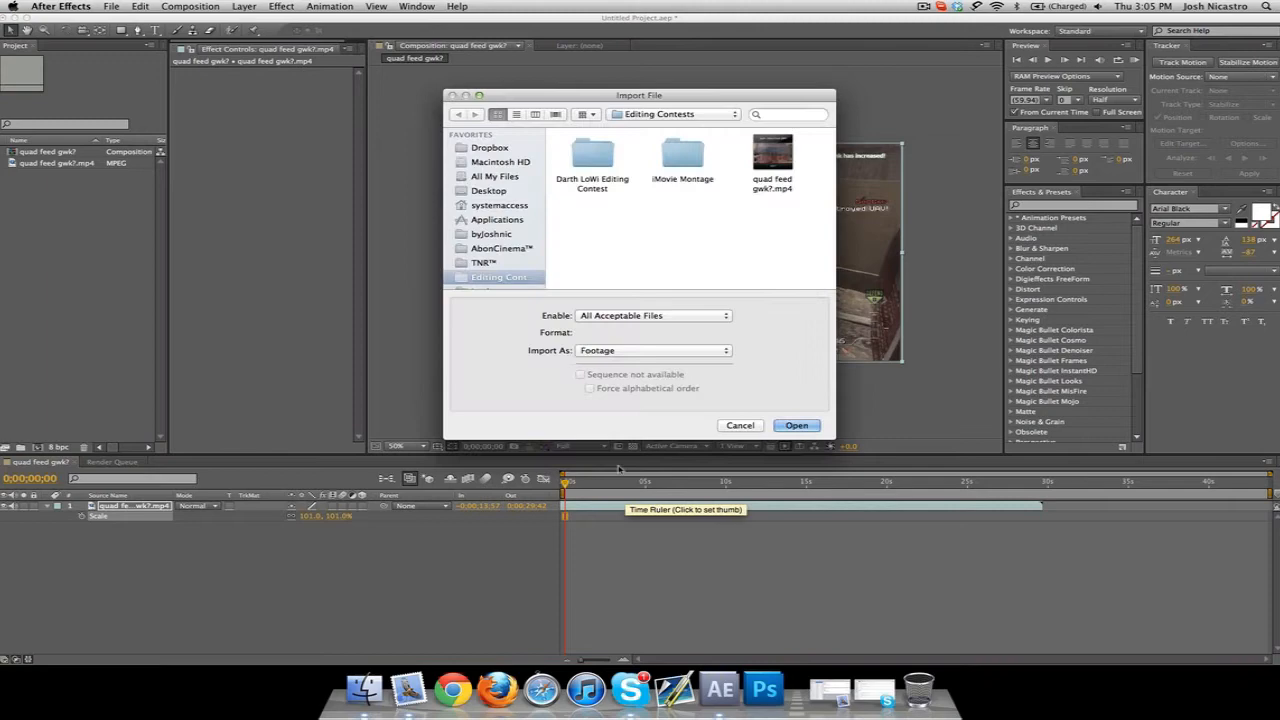
# Step: Search 'banger', import the Dakent Banger MP3, and place it below the gameplay layer
pyautogui.write('banger')
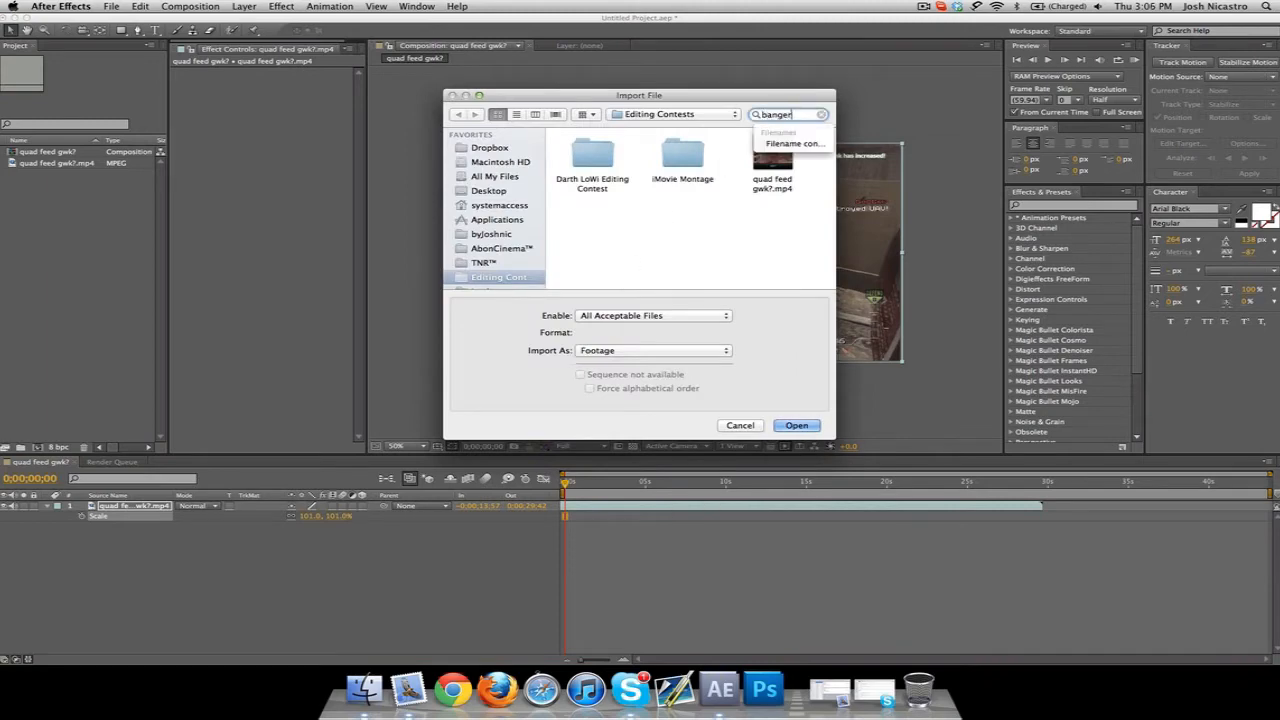
pyautogui.click(796, 425)
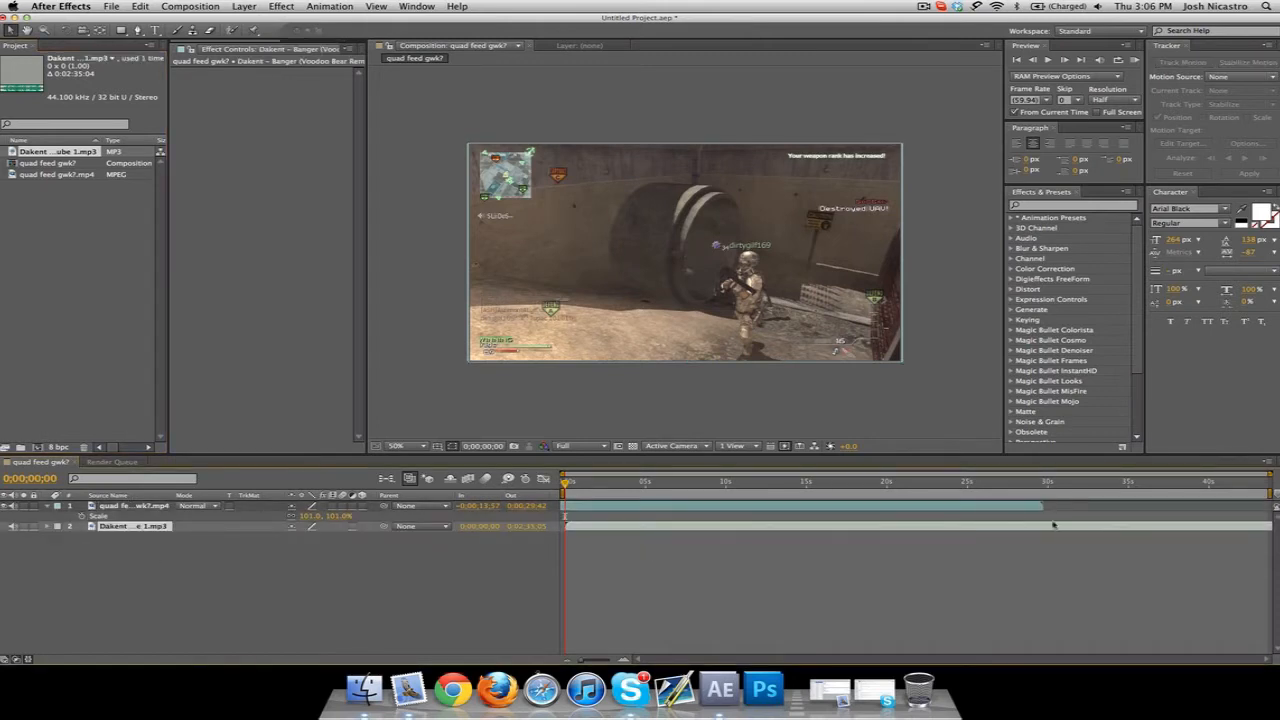
pyautogui.click(47, 526)
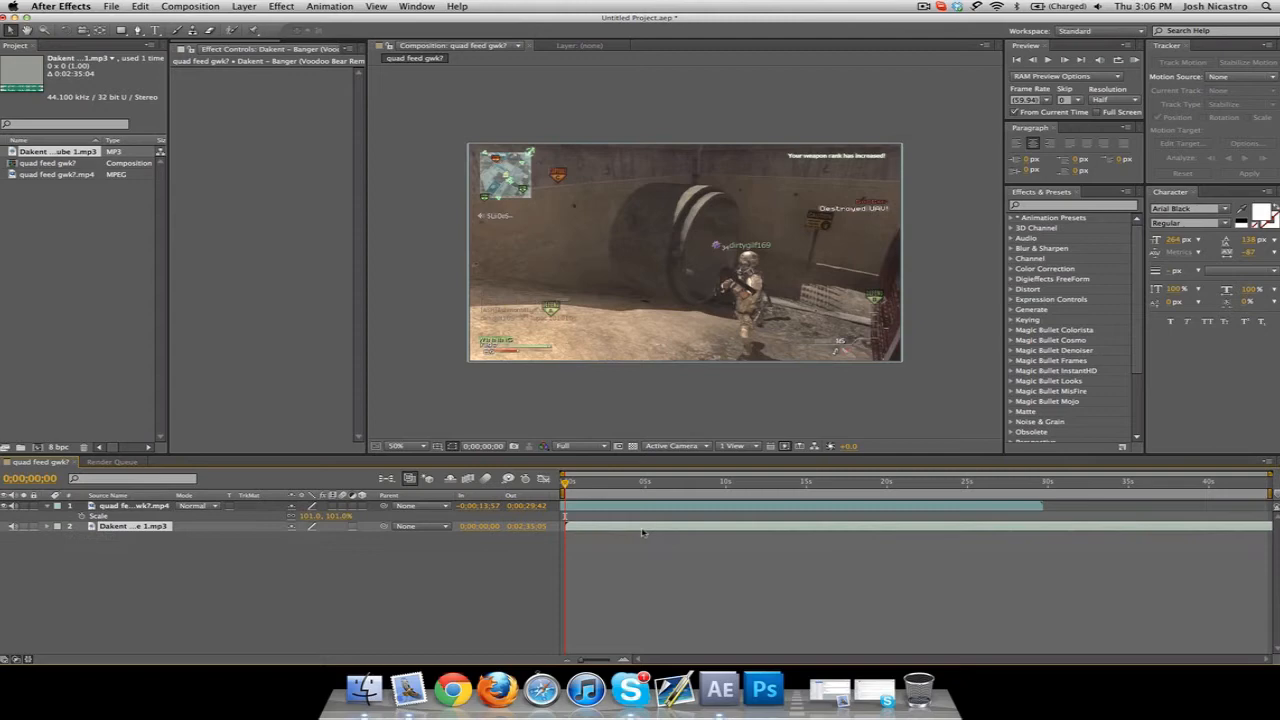
# Step: Show the song layer's waveform (LL) and shift its In point to -0;00;32;01
pyautogui.click(46, 526)
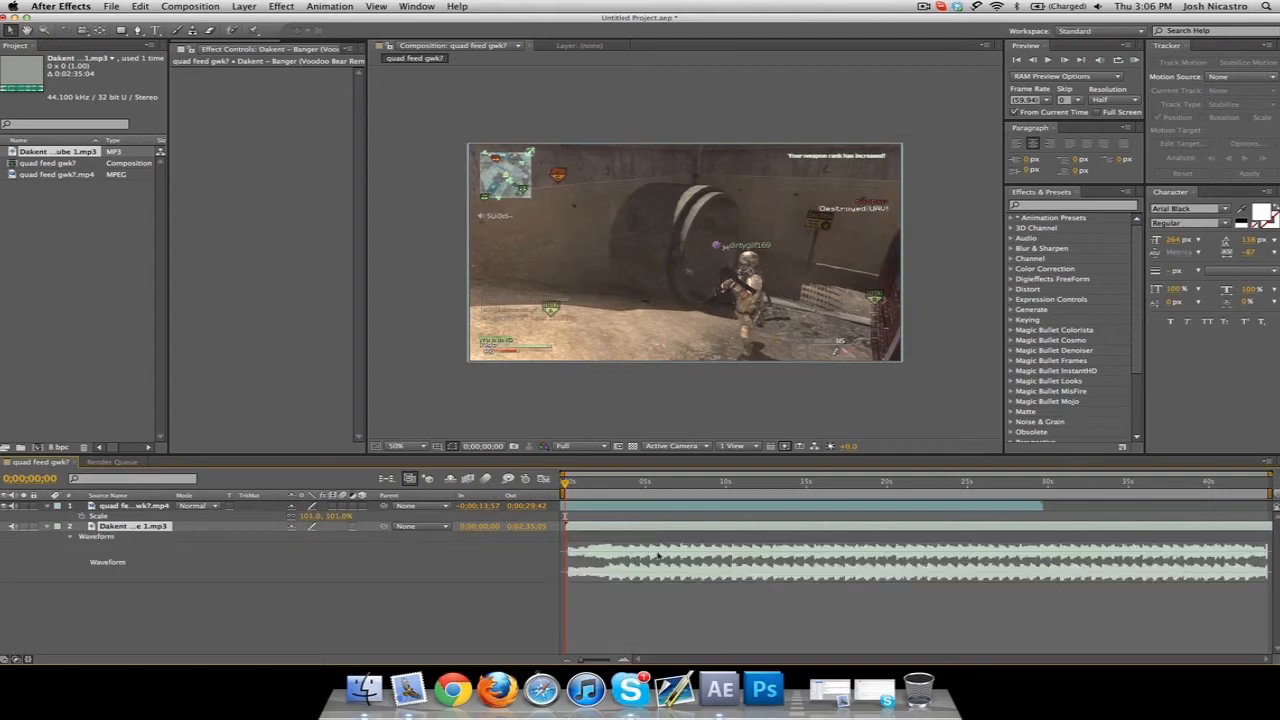
pyautogui.moveTo(743, 583)
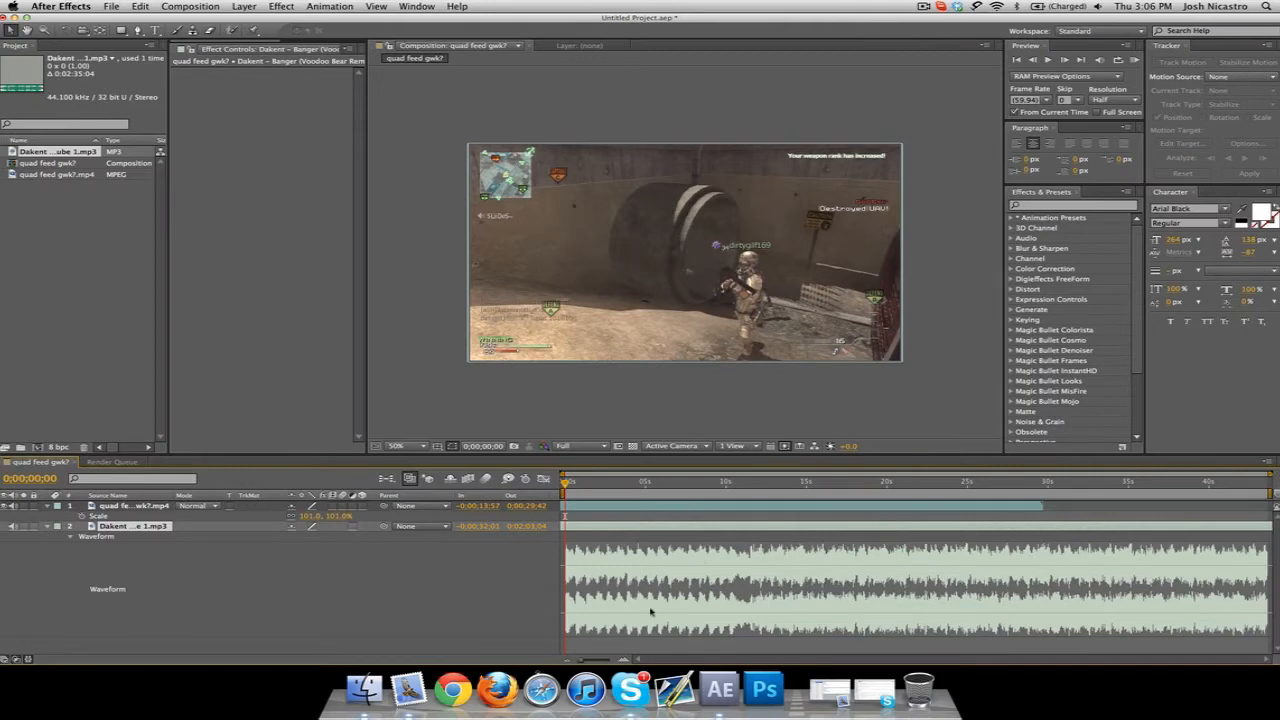
pyautogui.moveTo(688, 604)
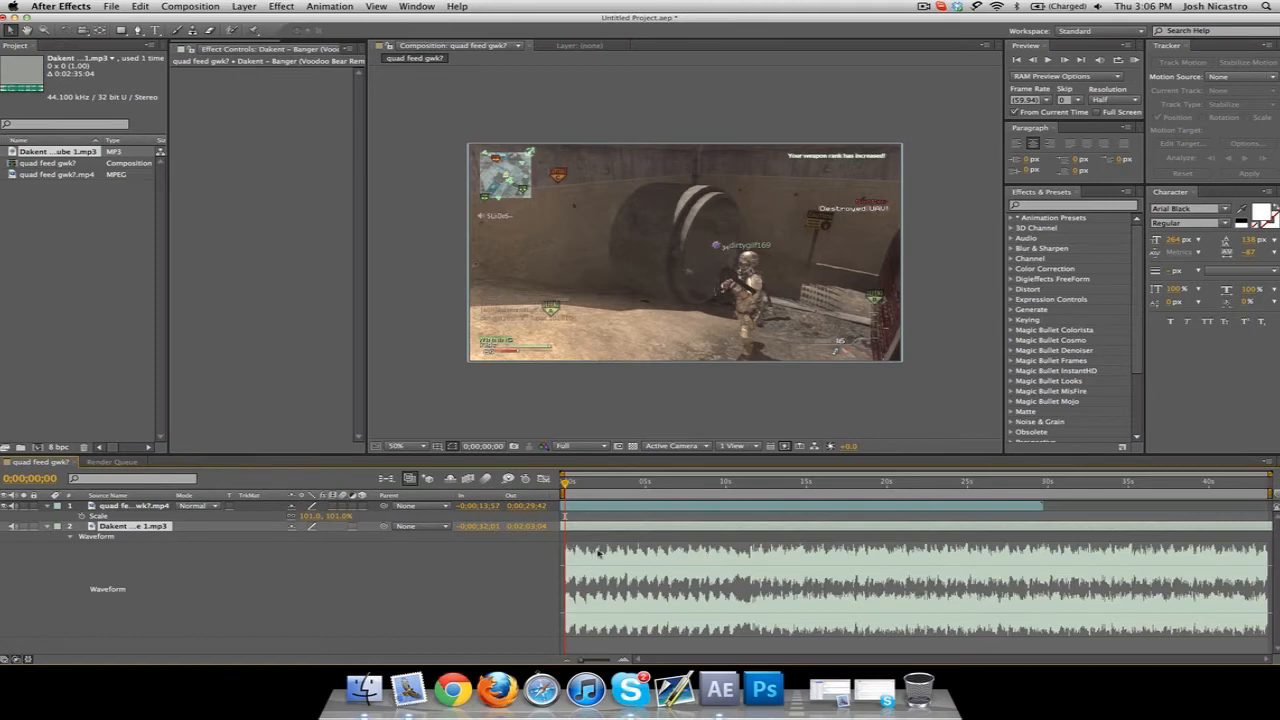
pyautogui.moveTo(648, 553)
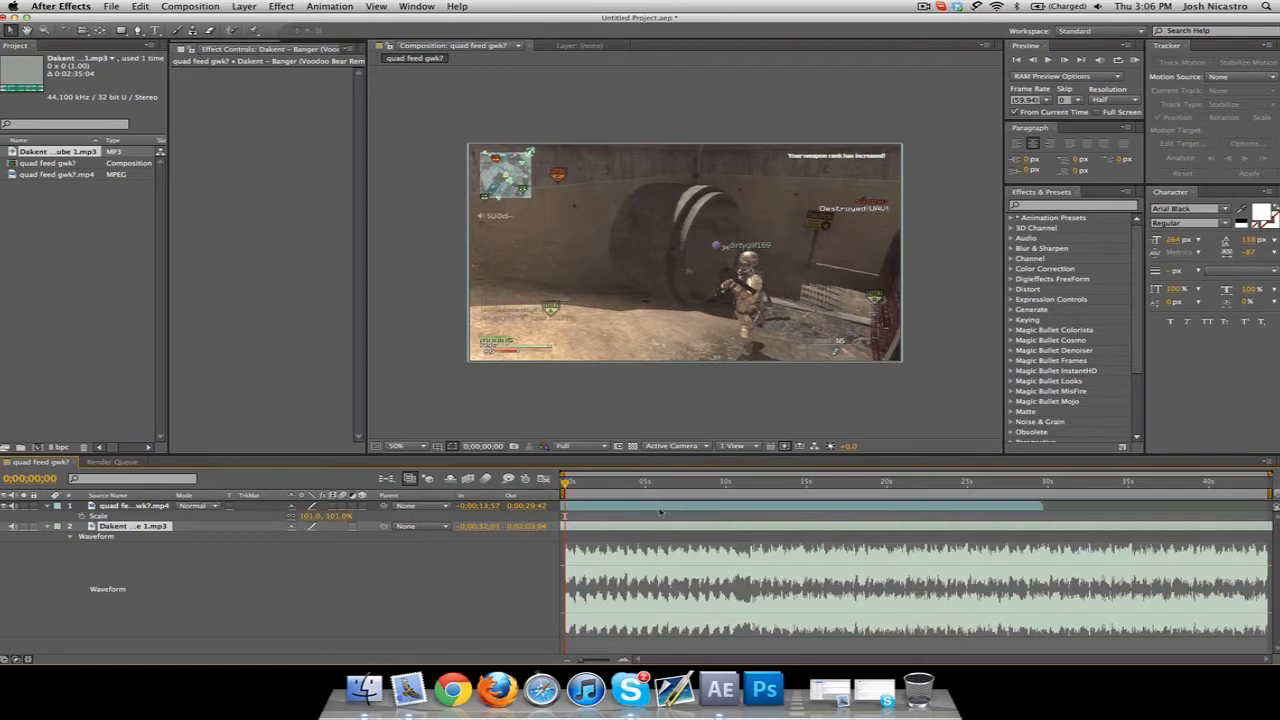
pyautogui.moveTo(683, 530)
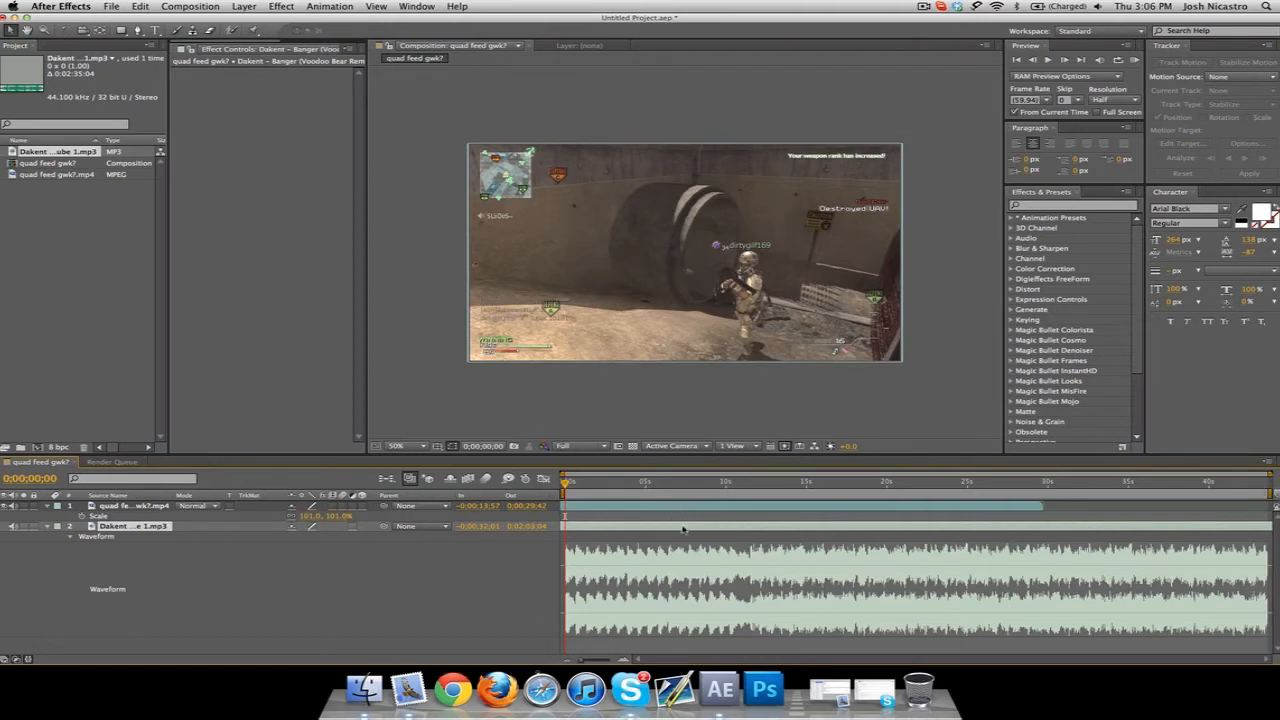
# Step: Apply Twixtor Pro: 59.94 input fps, Motion Weighted interpolation, Inverse w/ Smart Blend warping
pyautogui.click(130, 505)
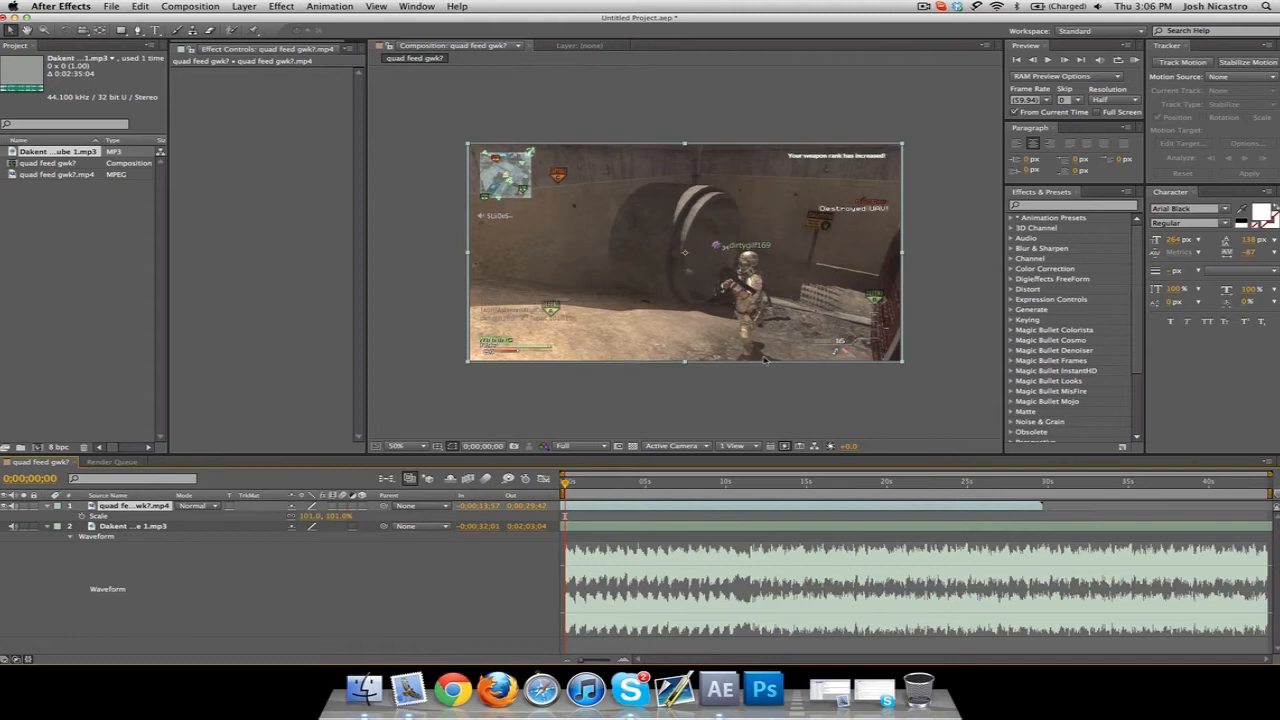
pyautogui.click(922, 6)
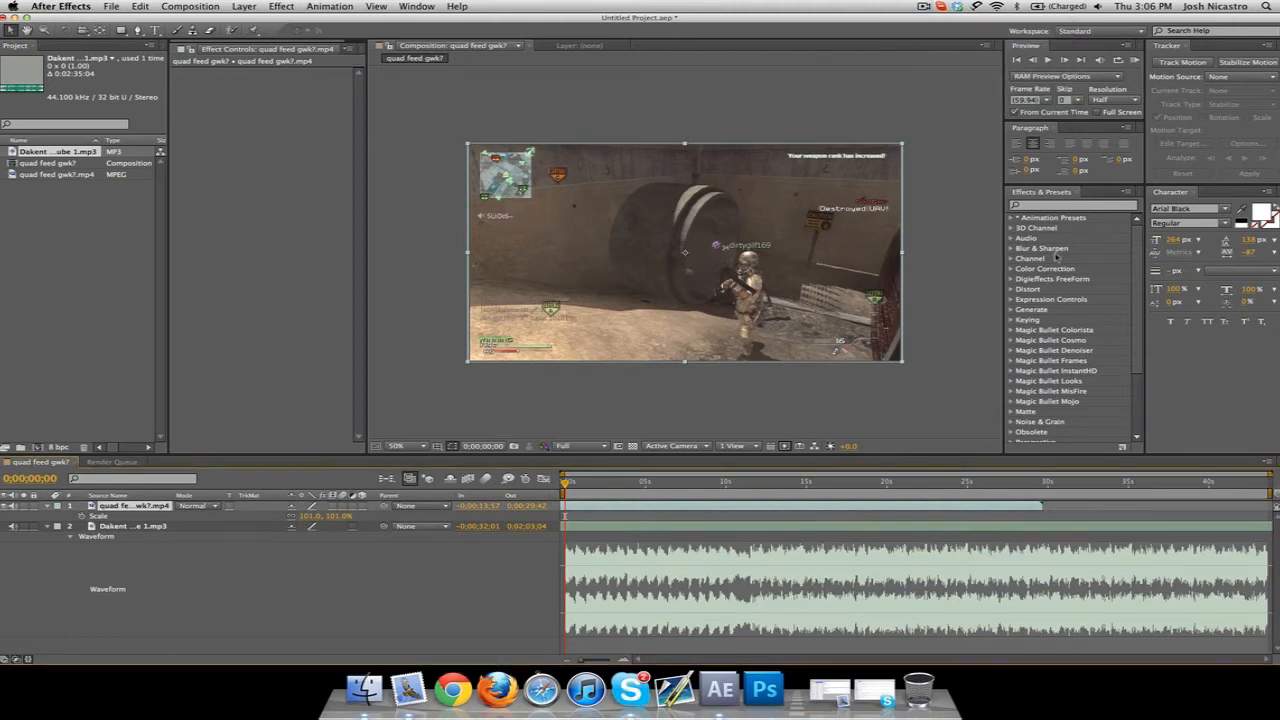
pyautogui.write('twixtor')
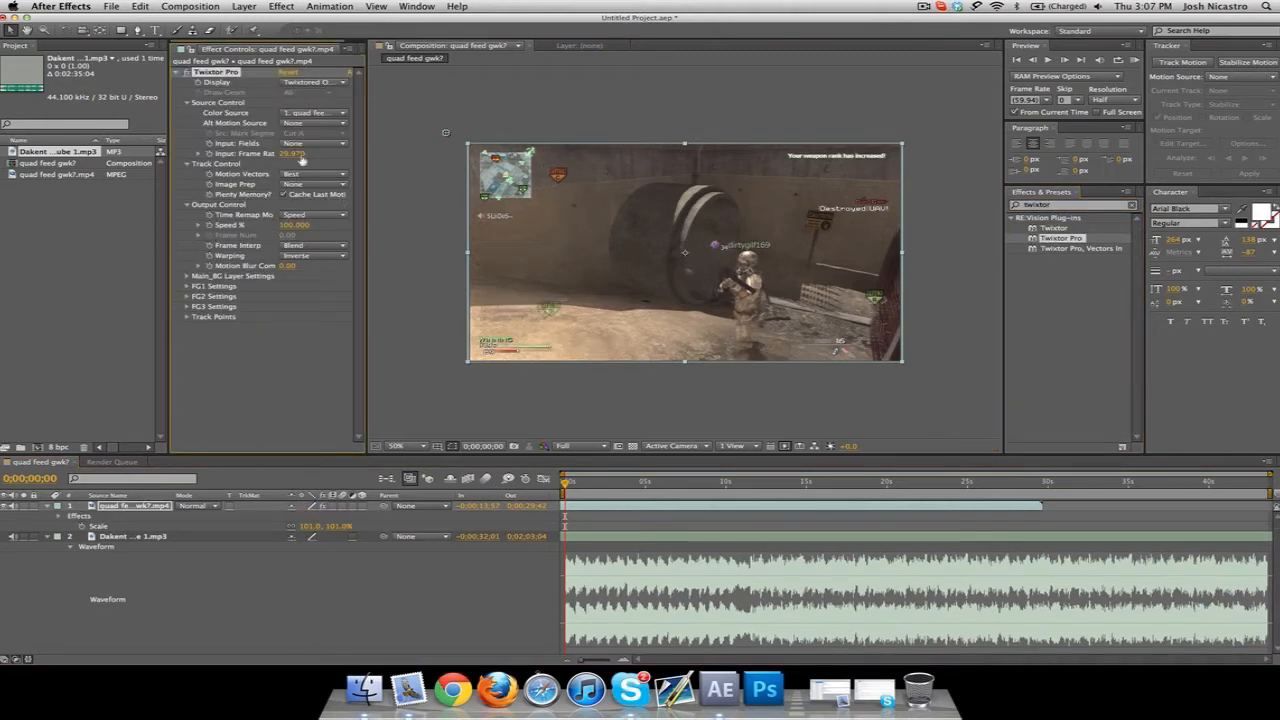
pyautogui.doubleClick(290, 153)
pyautogui.write('59.940')
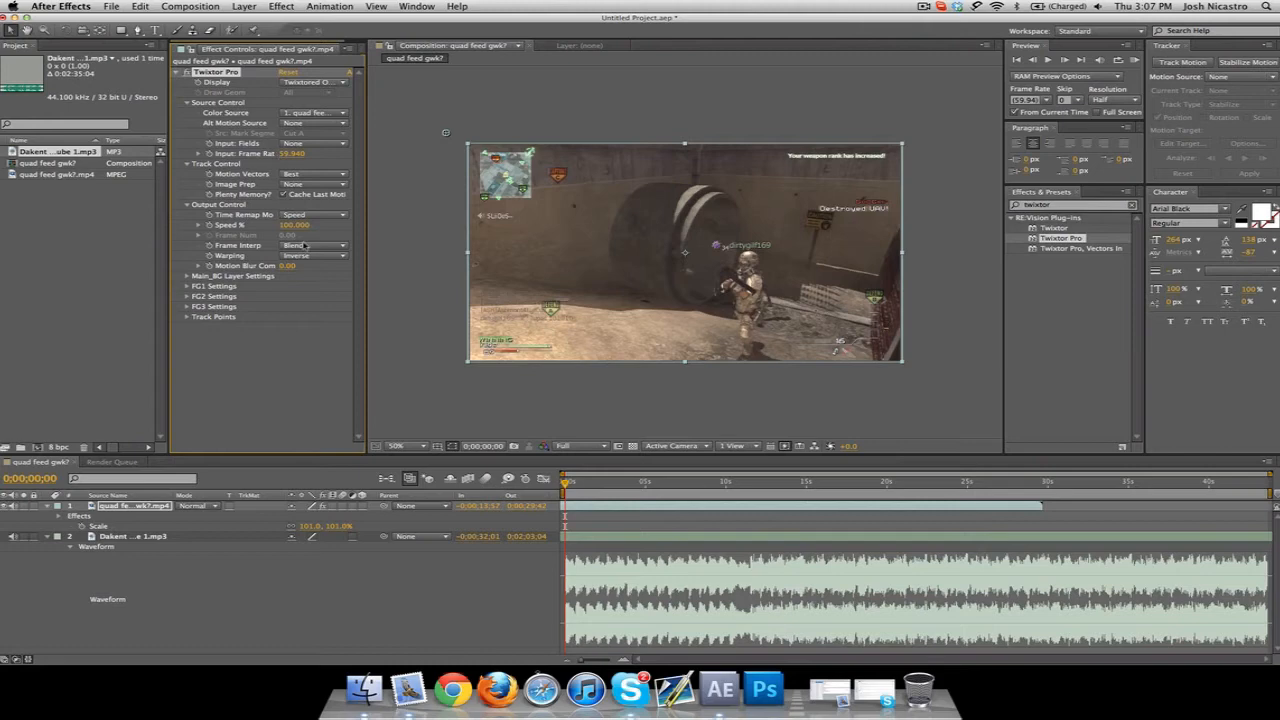
pyautogui.click(313, 245)
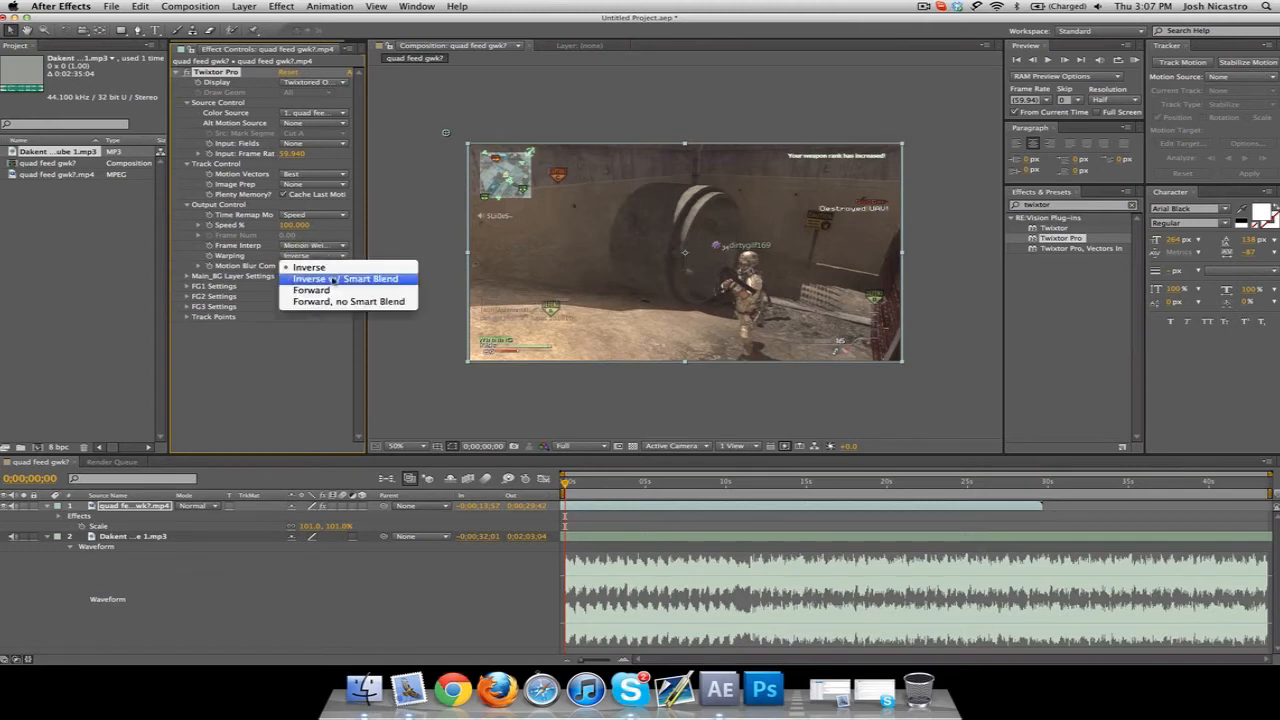
pyautogui.click(347, 278)
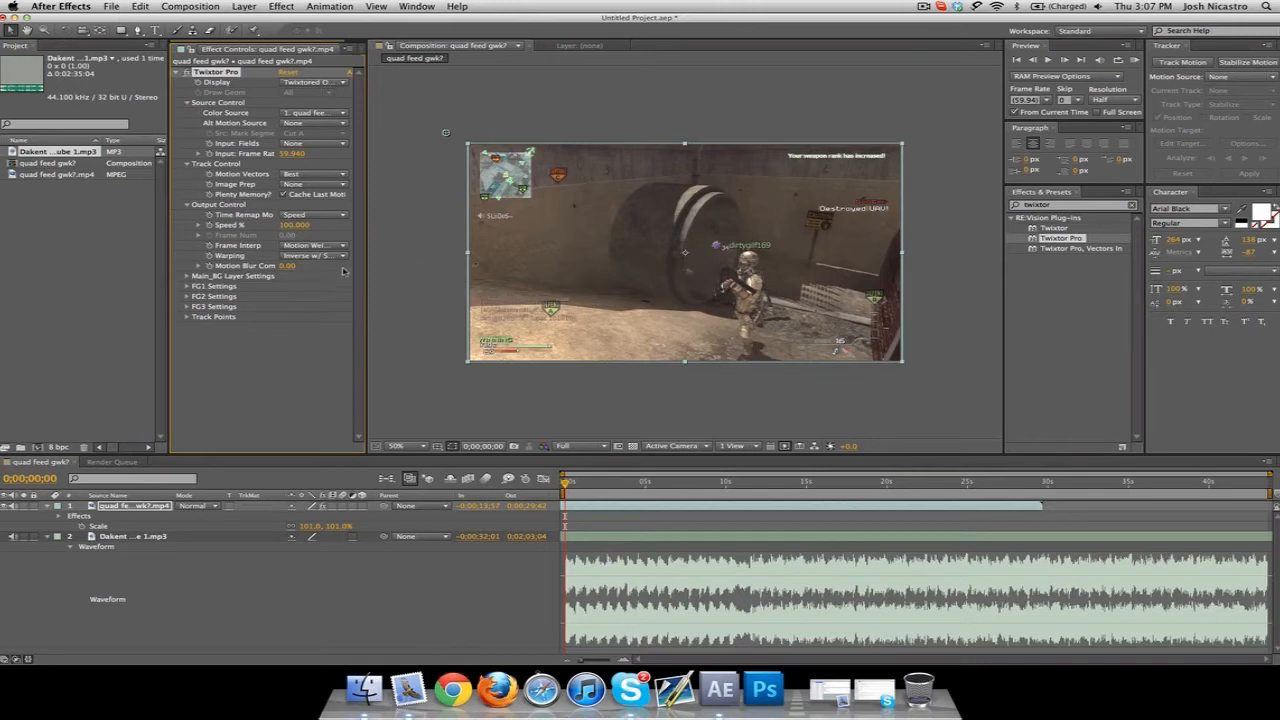
pyautogui.moveTo(682, 347)
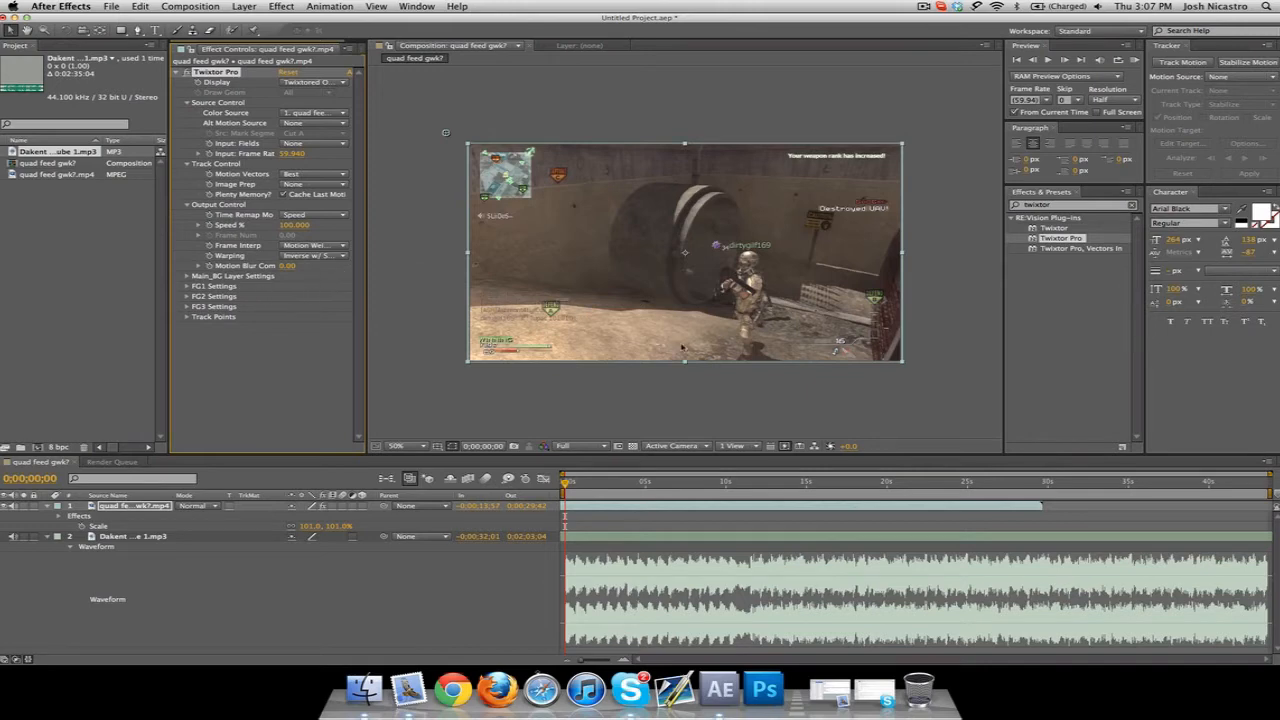
pyautogui.moveTo(625, 371)
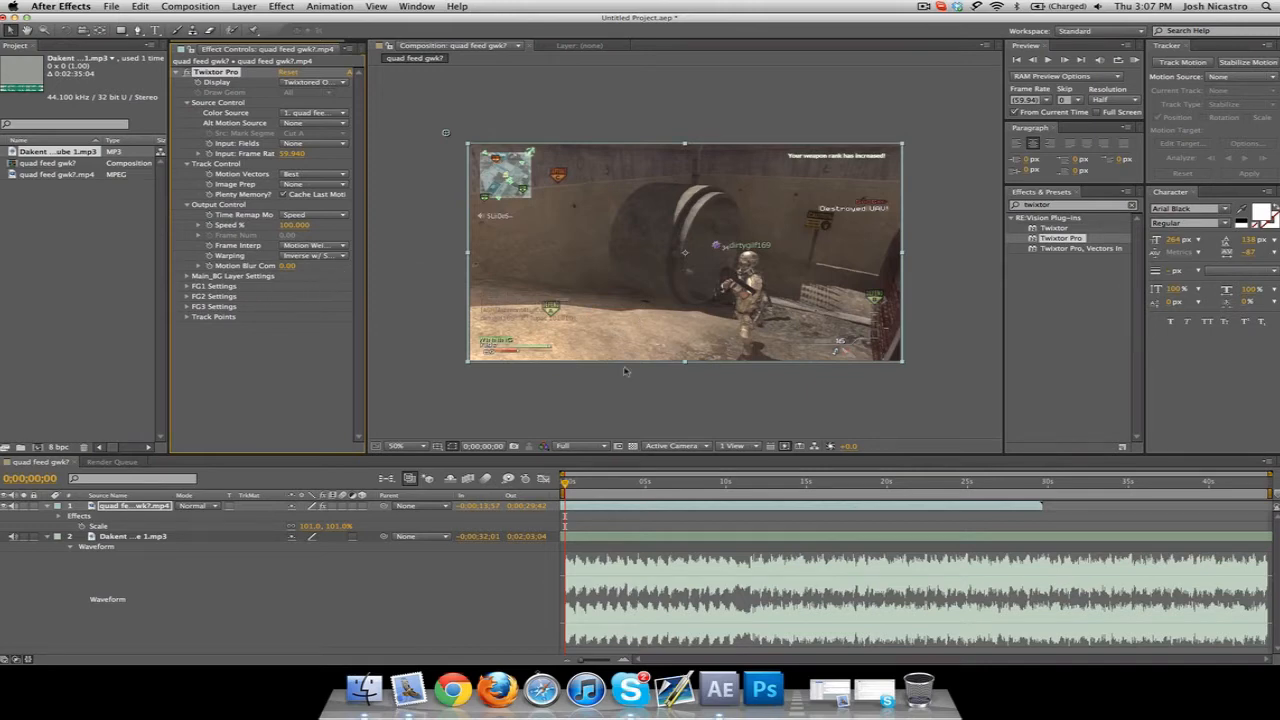
pyautogui.moveTo(565, 485)
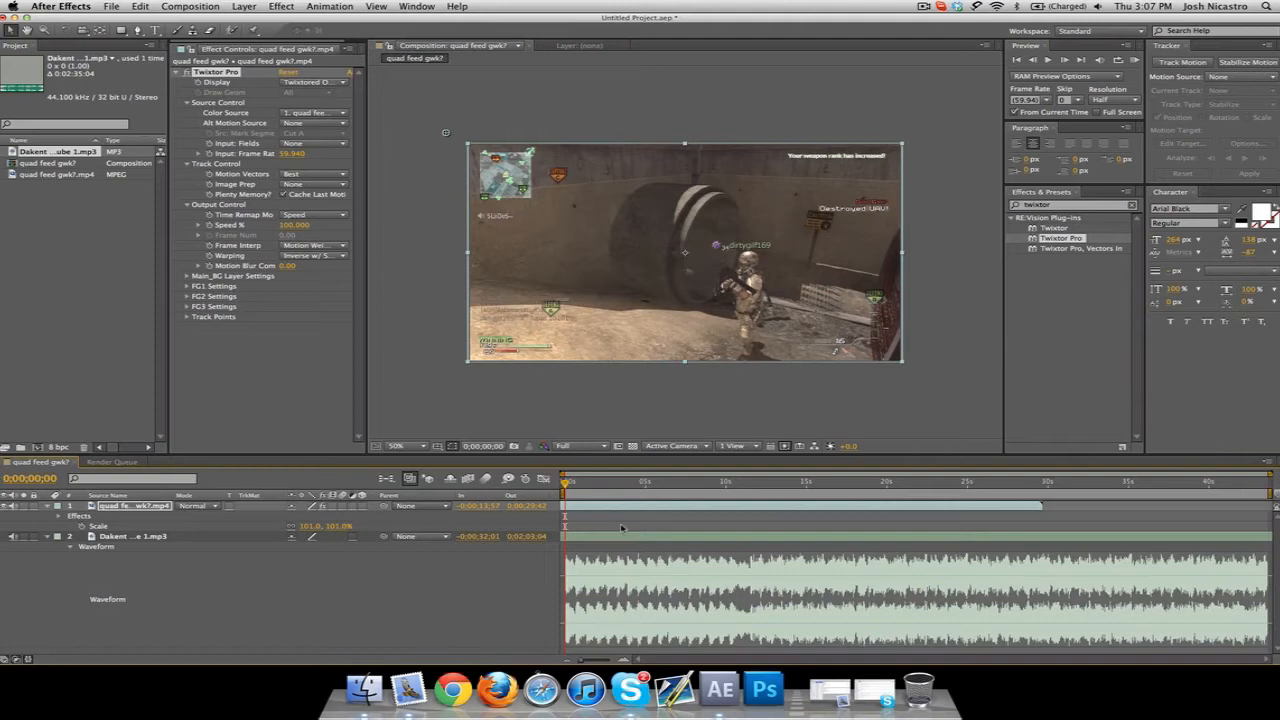
pyautogui.moveTo(663, 411)
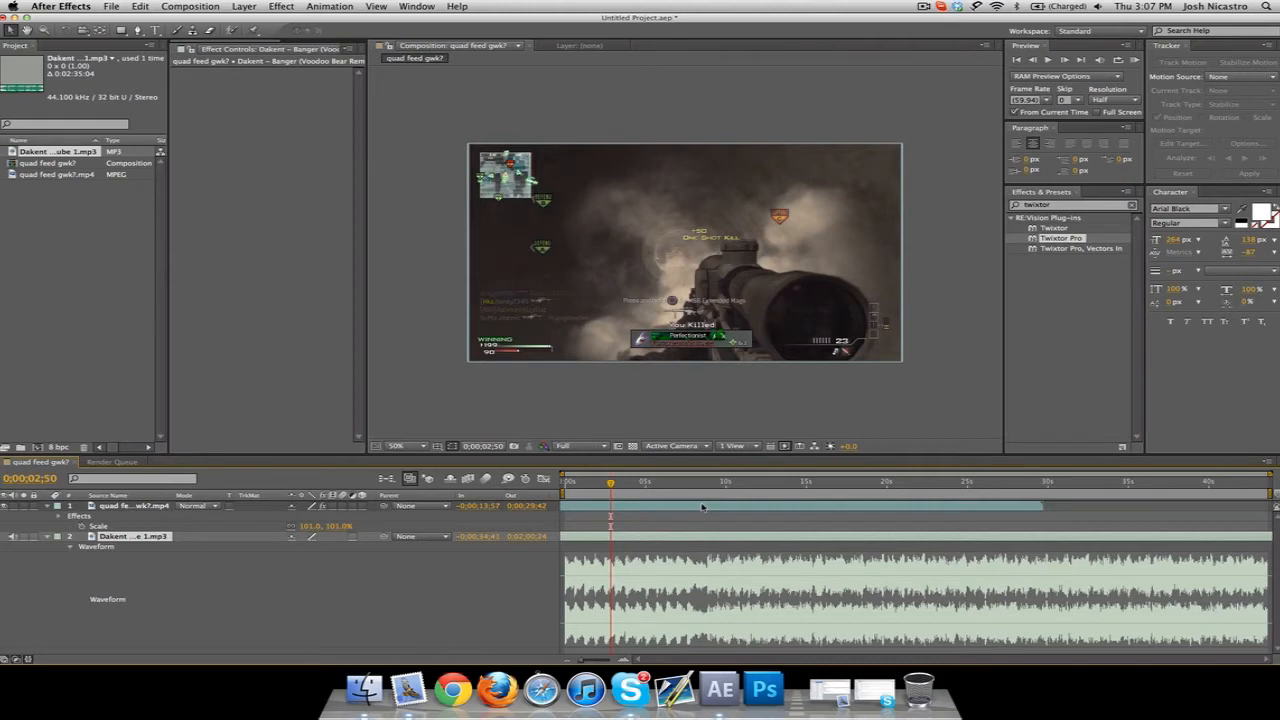
# Step: Scrub to the sniper kill, realign the Dakent mp3 layer, and add a beat marker
pyautogui.click(668, 482)
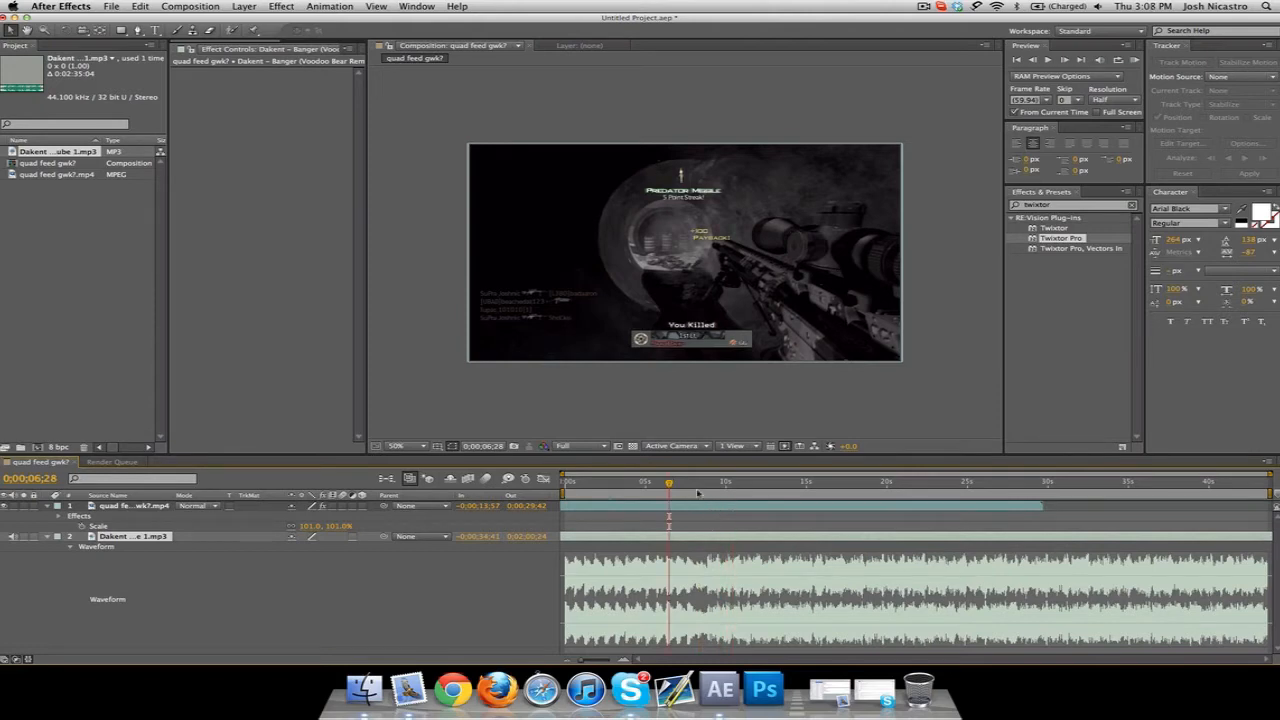
pyautogui.click(705, 483)
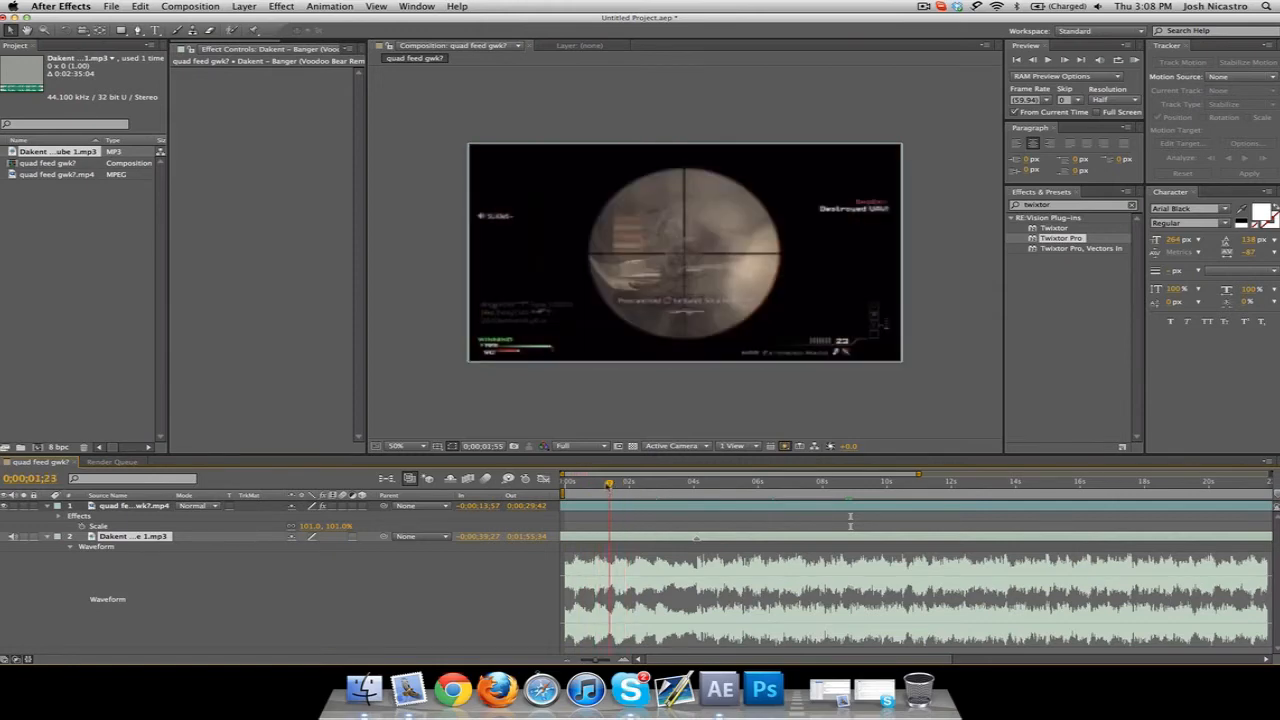
pyautogui.click(633, 481)
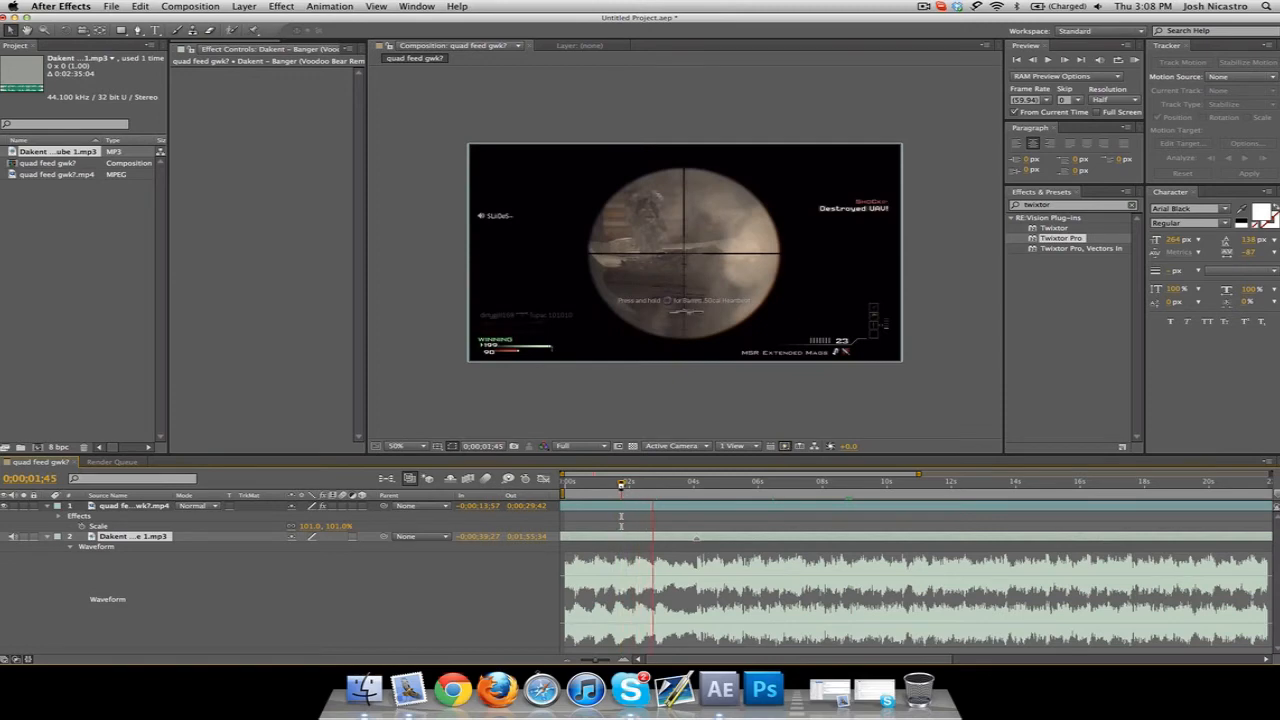
pyautogui.click(650, 481)
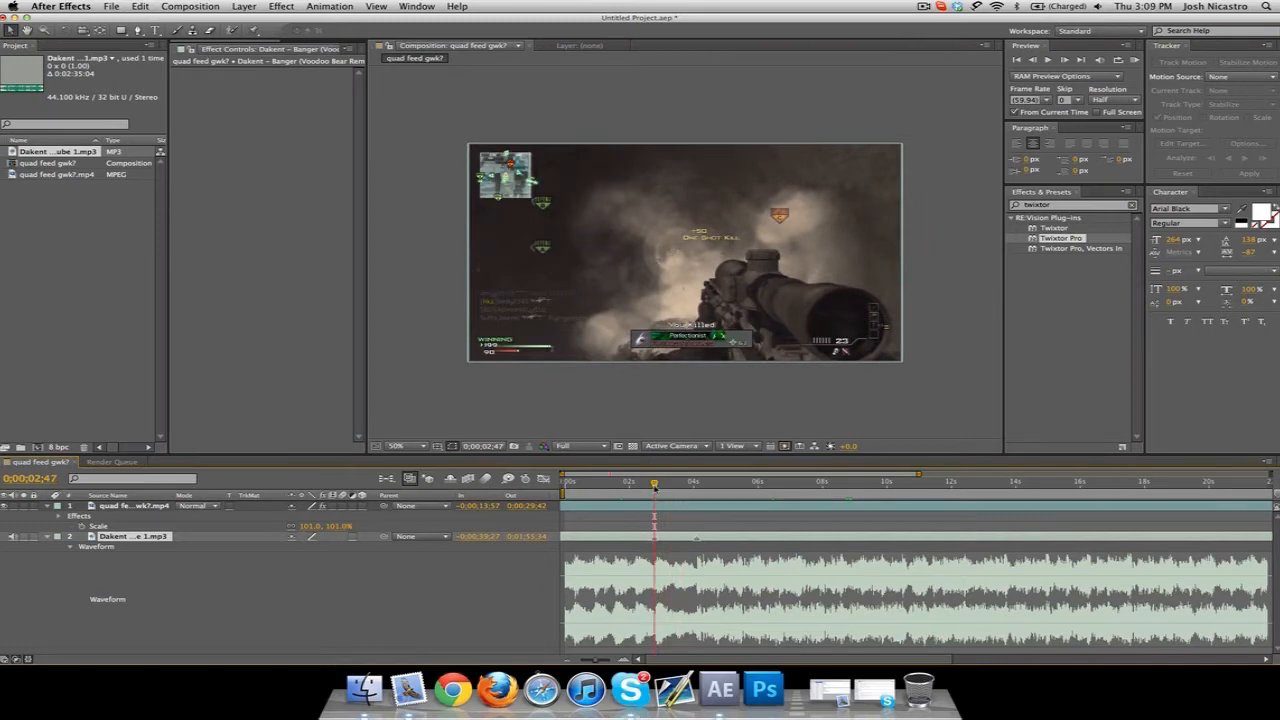
pyautogui.moveTo(605, 489)
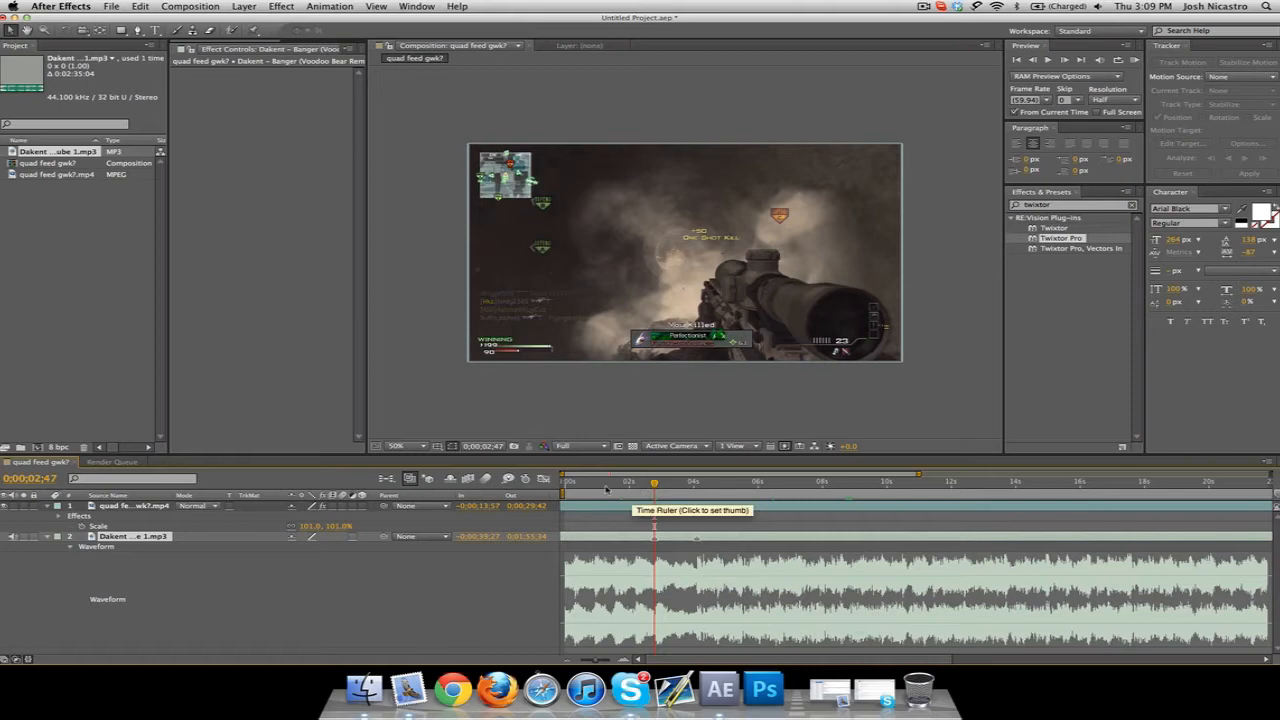
# Step: Set the time just before the one-shot kill and add a numpad * marker
pyautogui.click(618, 481)
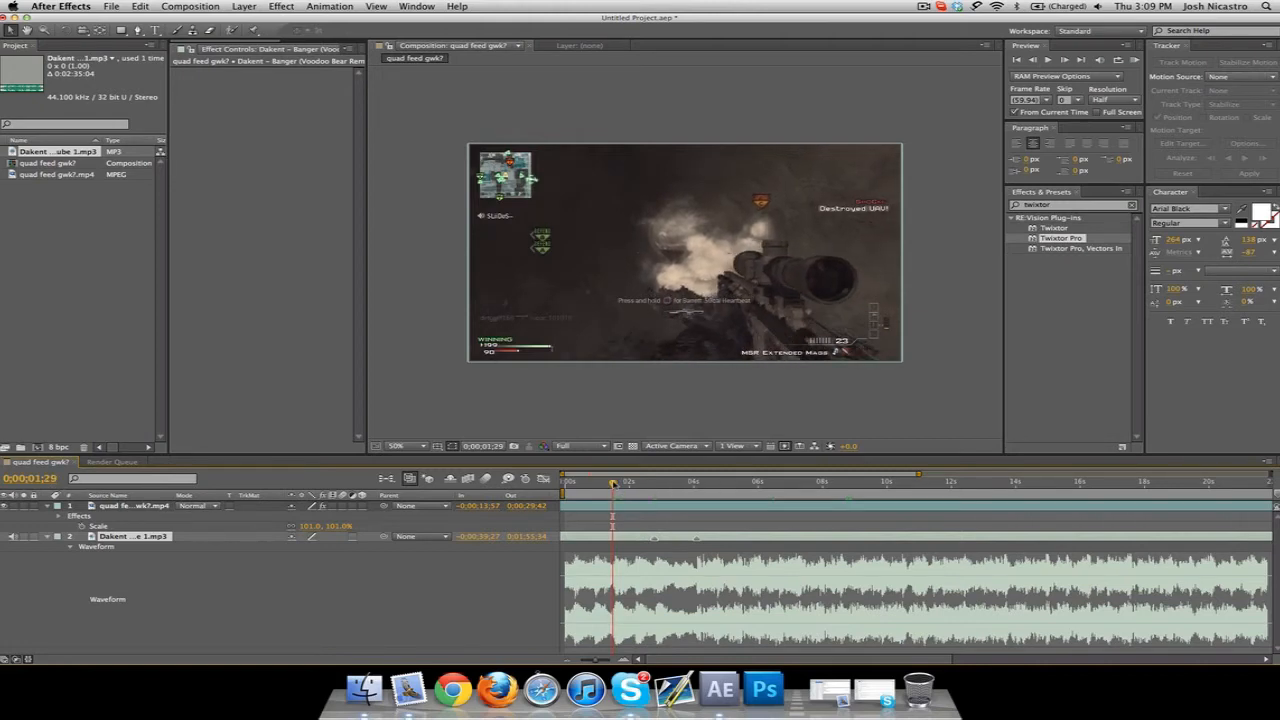
# Step: Keyframe Twixtor Pro Speed % from 100 down to 10 just after the kill
pyautogui.click(130, 505)
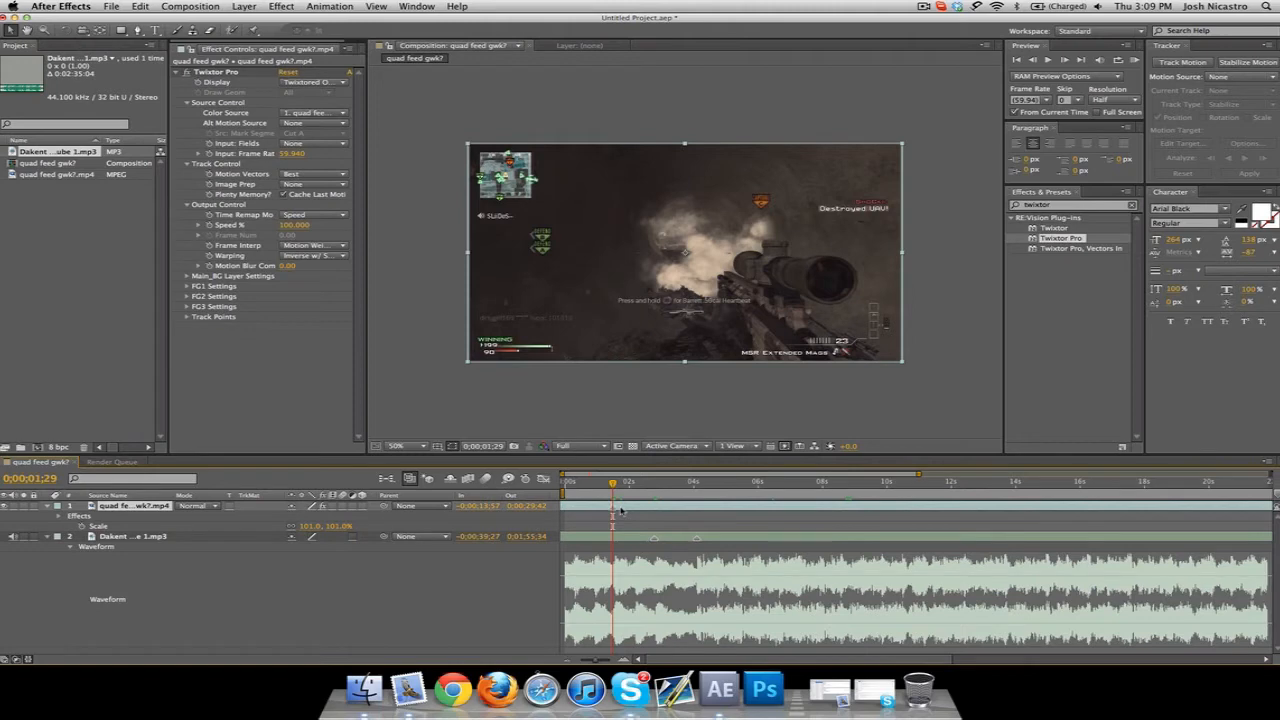
pyautogui.moveTo(656, 499)
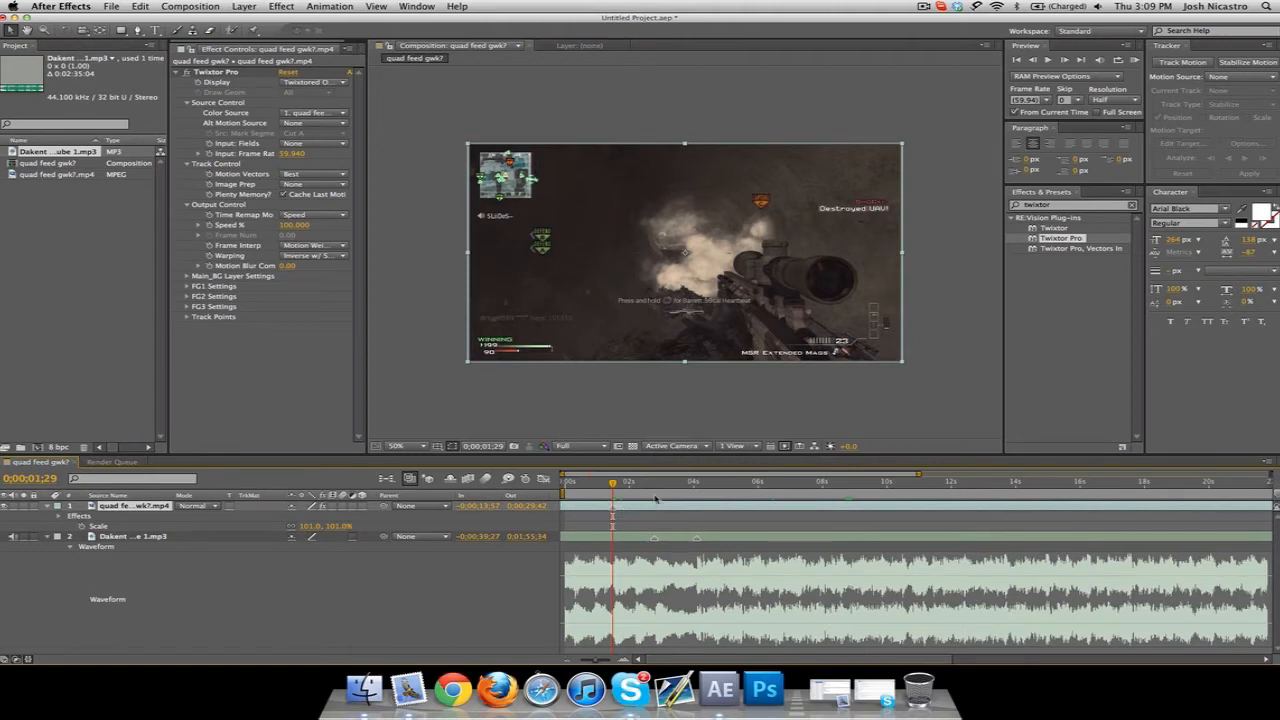
pyautogui.click(654, 482)
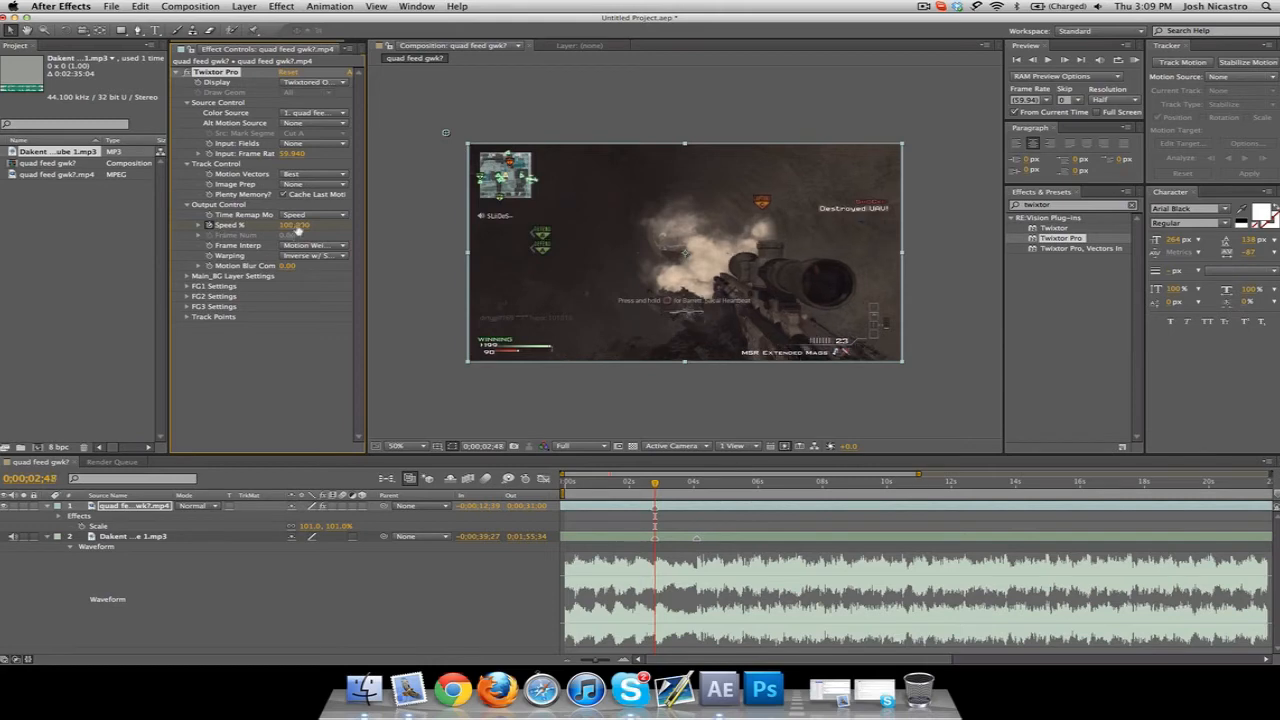
pyautogui.click(293, 225)
pyautogui.write('10.000')
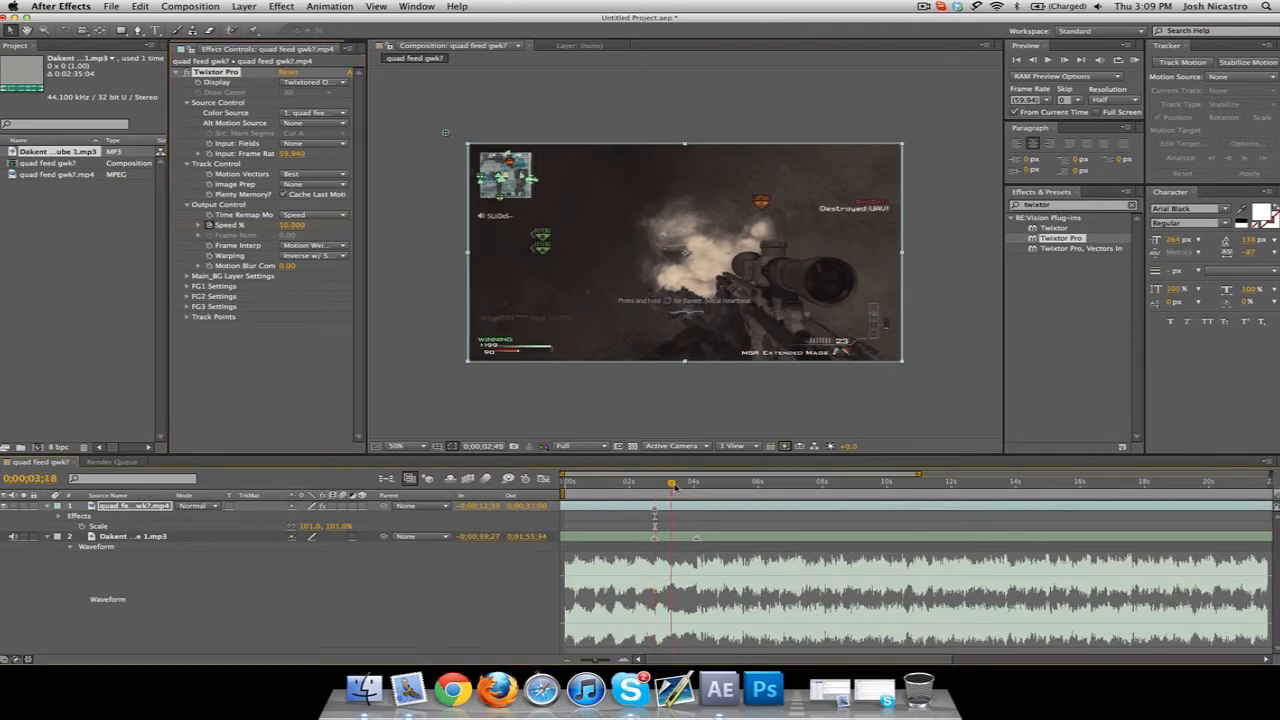
pyautogui.click(695, 483)
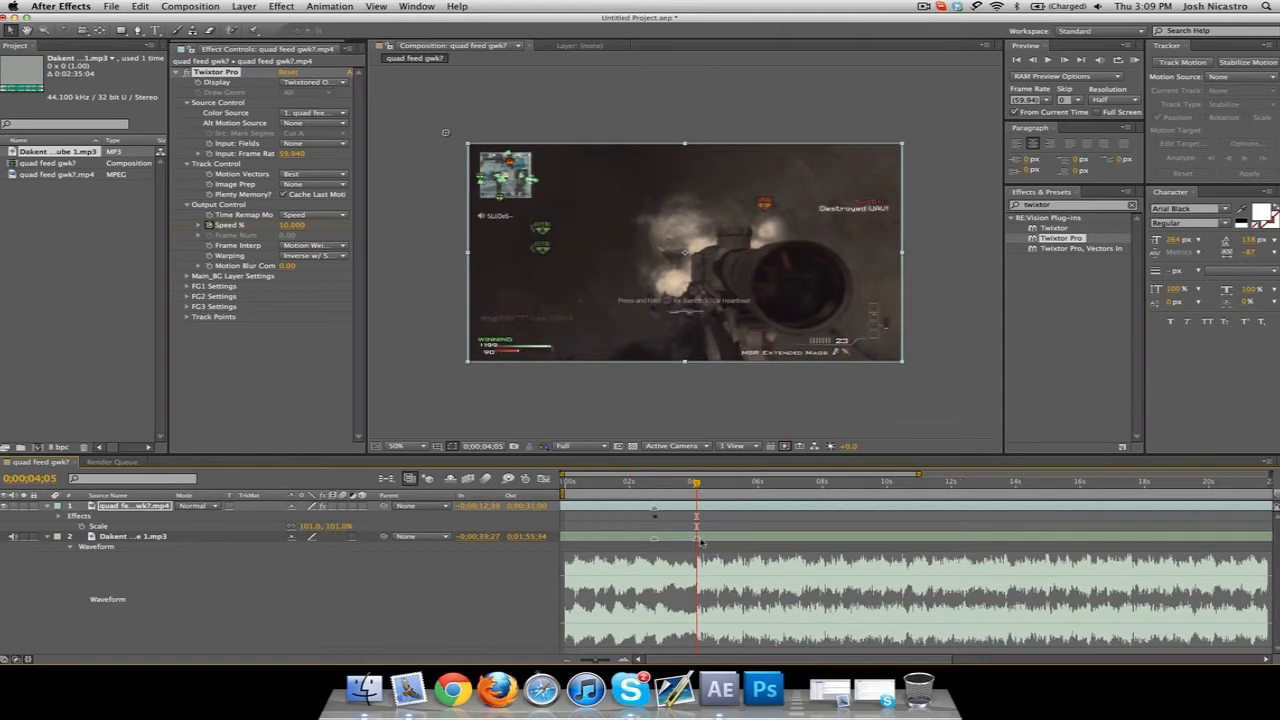
pyautogui.moveTo(713, 560)
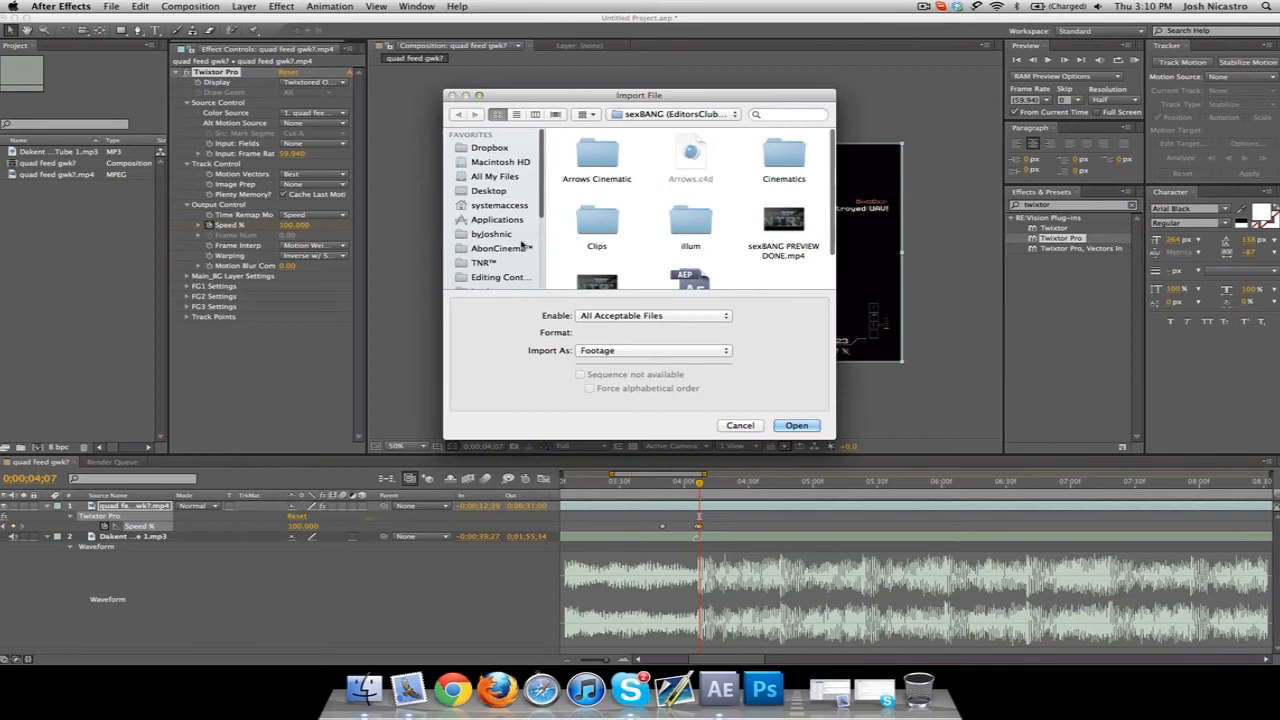
# Step: From byjoshnic in the import sidebar, open Gun Sounds and then the CoD 4 folder
pyautogui.click(491, 233)
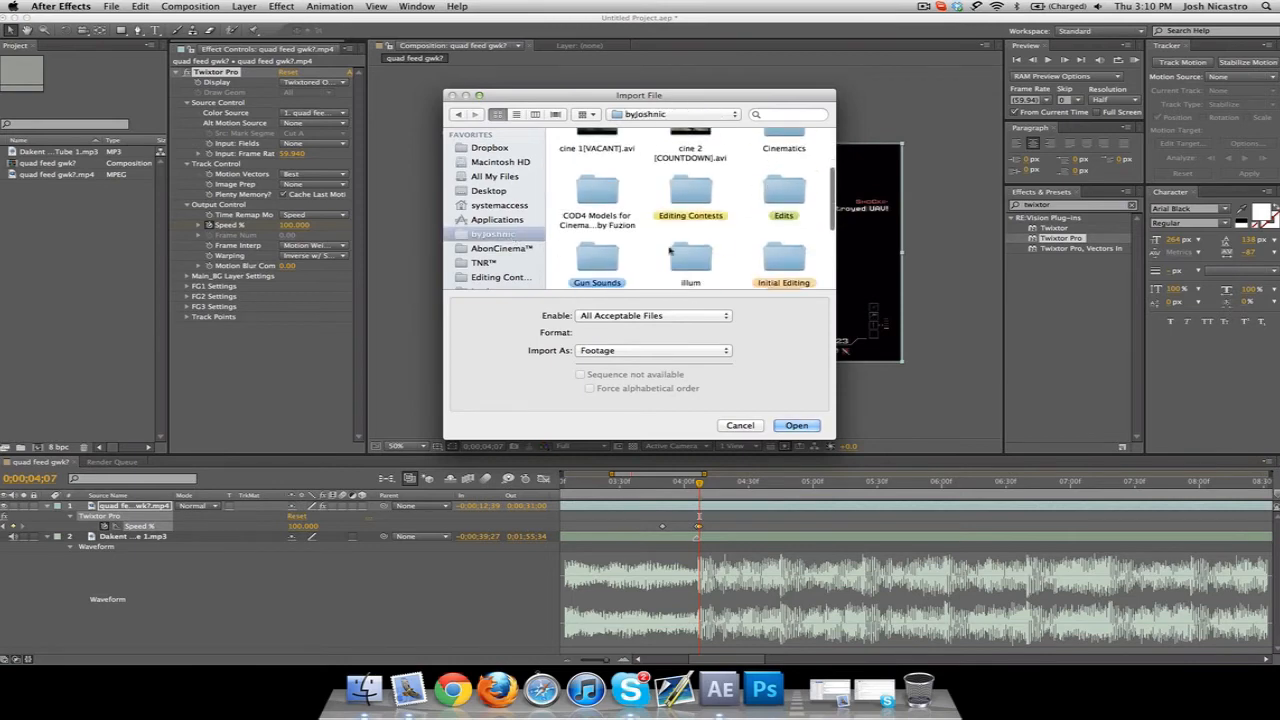
pyautogui.doubleClick(597, 256)
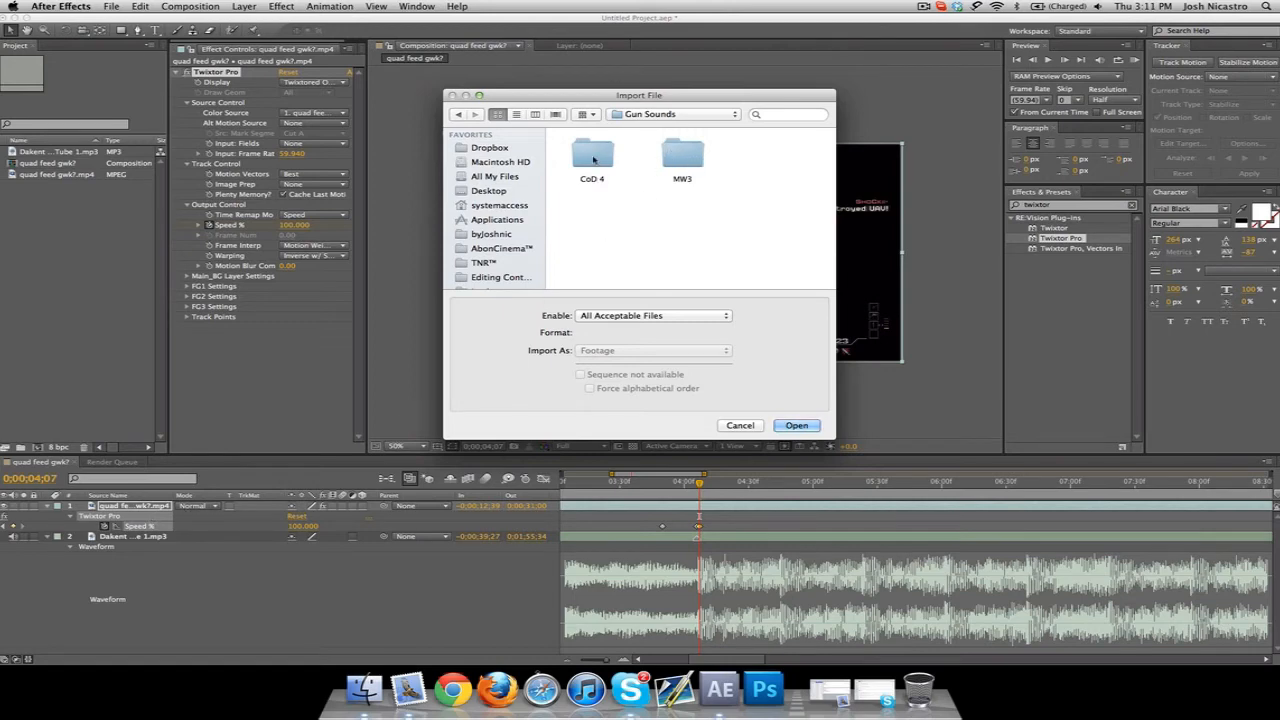
pyautogui.doubleClick(682, 155)
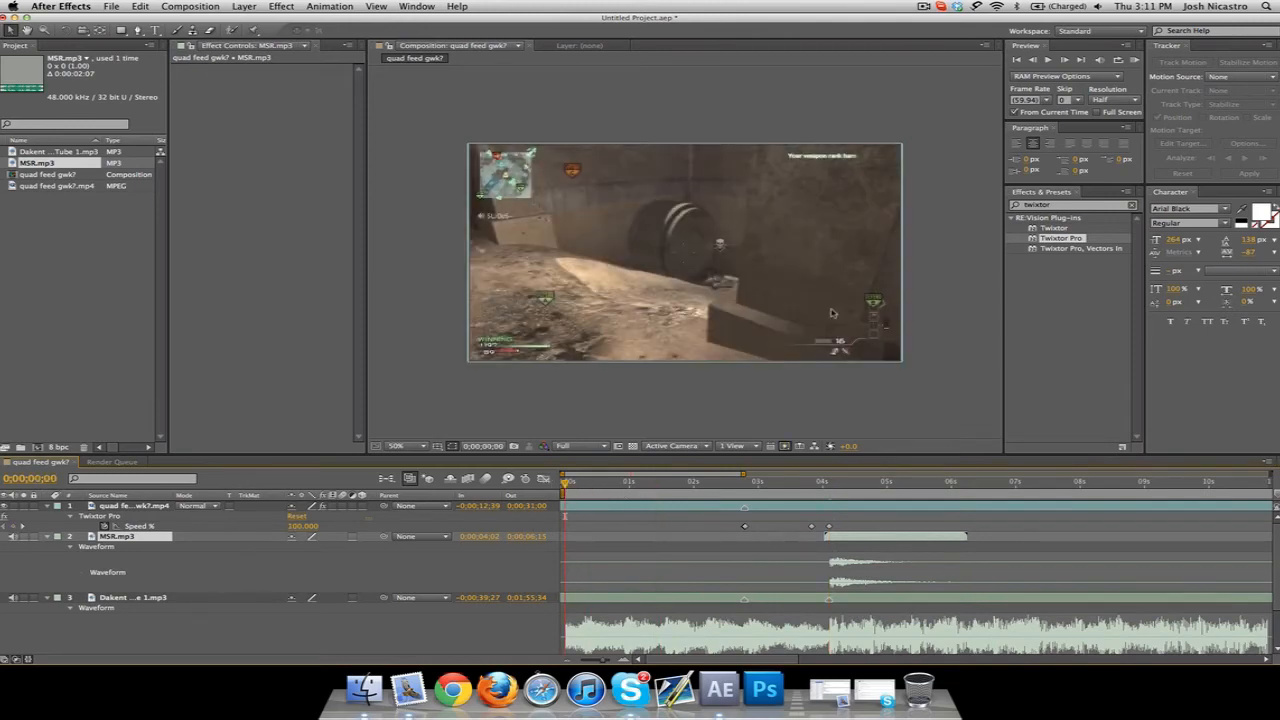
pyautogui.moveTo(1150, 85)
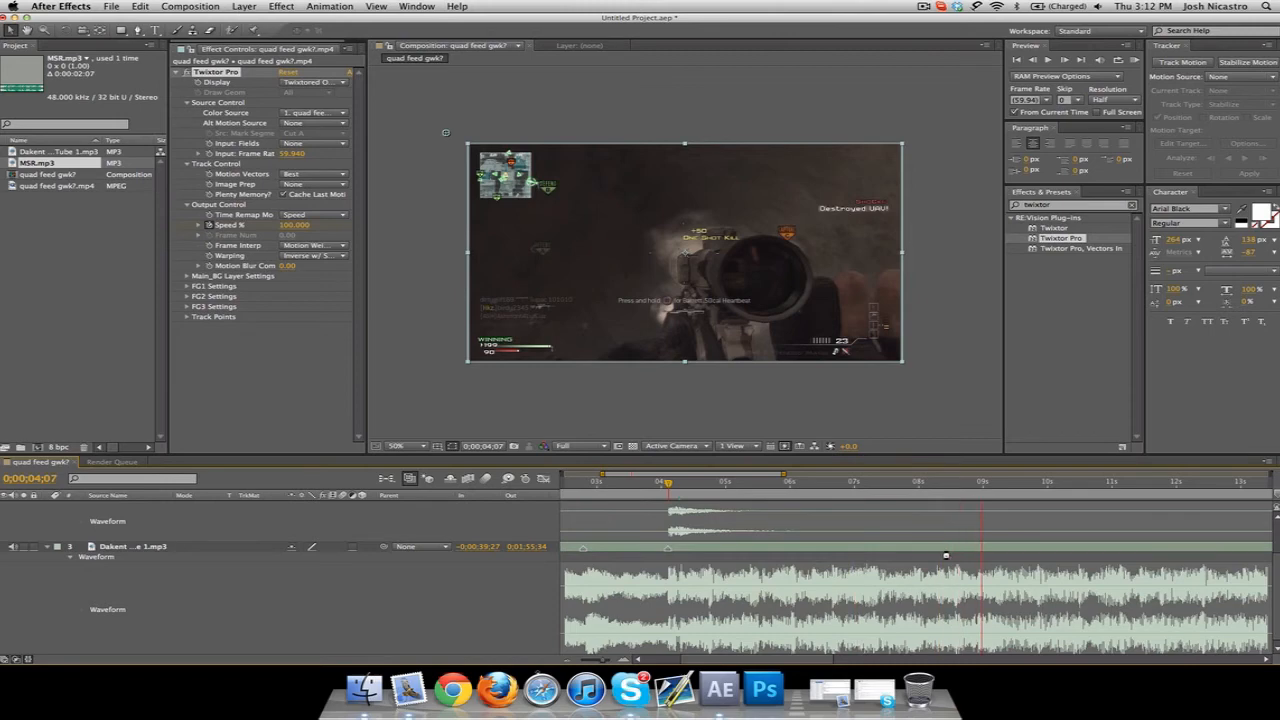
# Step: Move to the beat near nine seconds, mark it, and add Twixtor Speed % keyframes
pyautogui.click(992, 481)
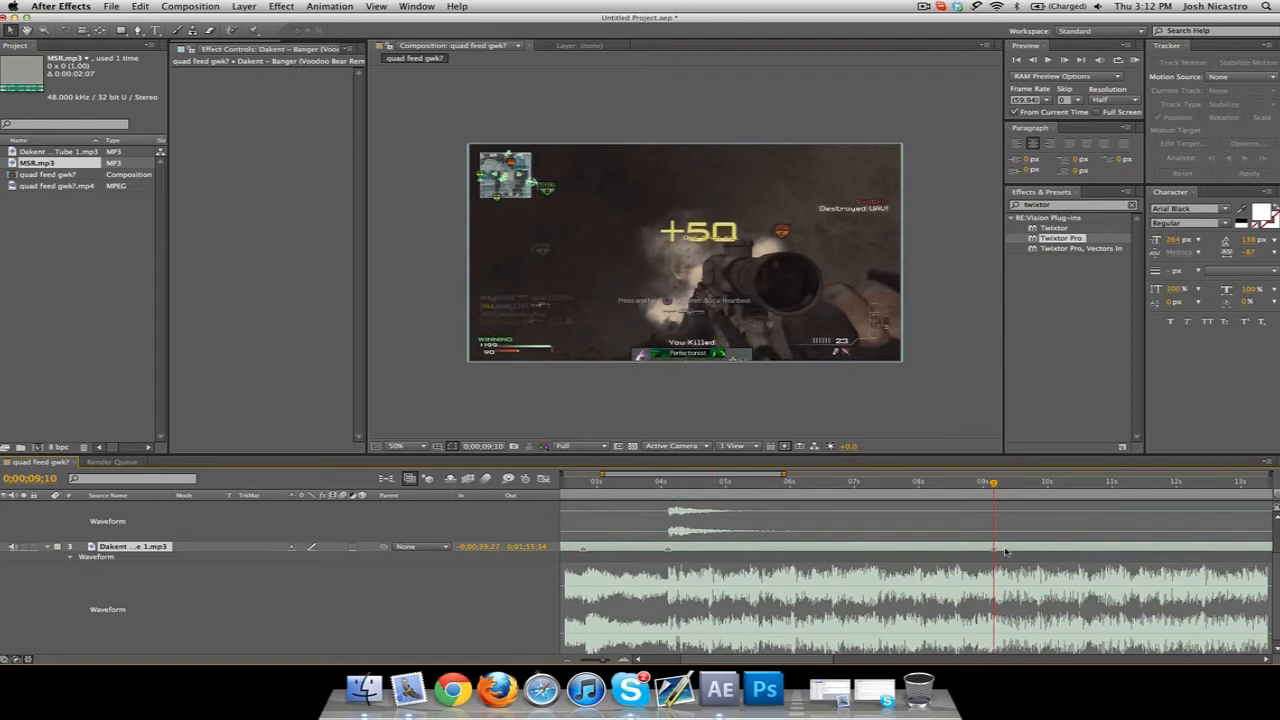
pyautogui.moveTo(792, 551)
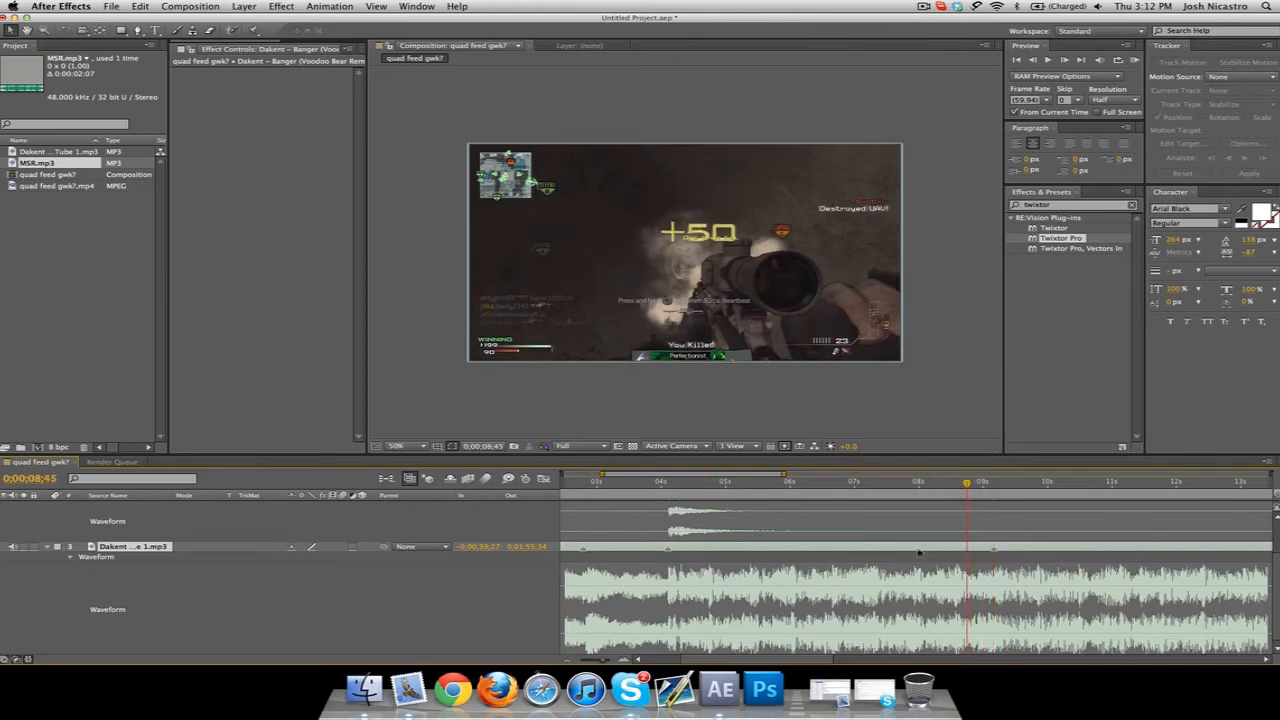
pyautogui.click(990, 481)
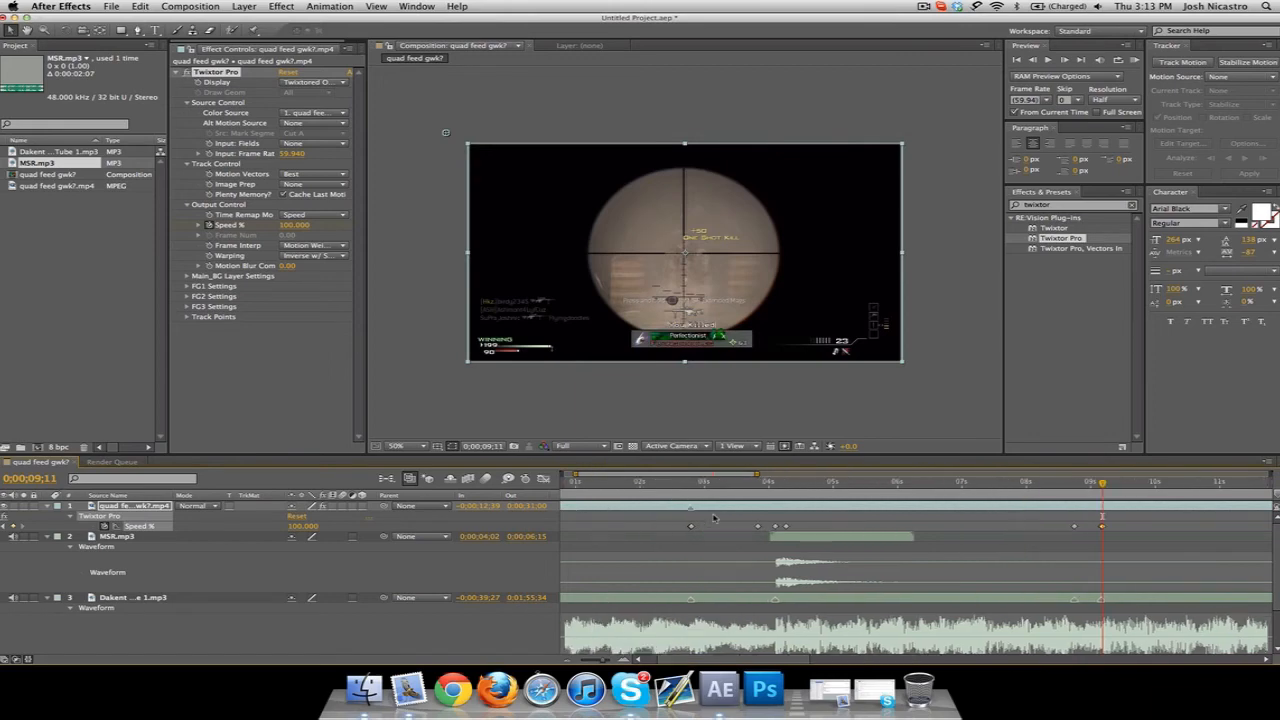
# Step: Save the project as 'Syncing Tutorial'
pyautogui.press('cmd+s')
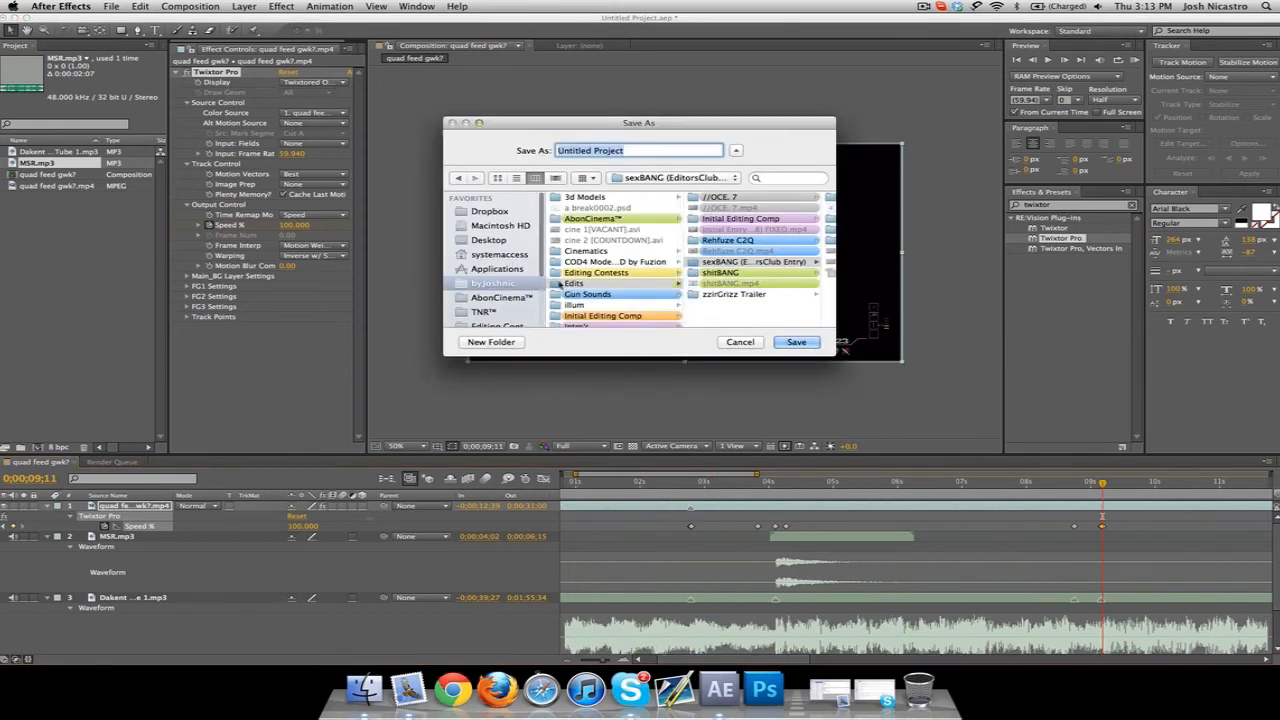
pyautogui.write('Syncing Tutor')
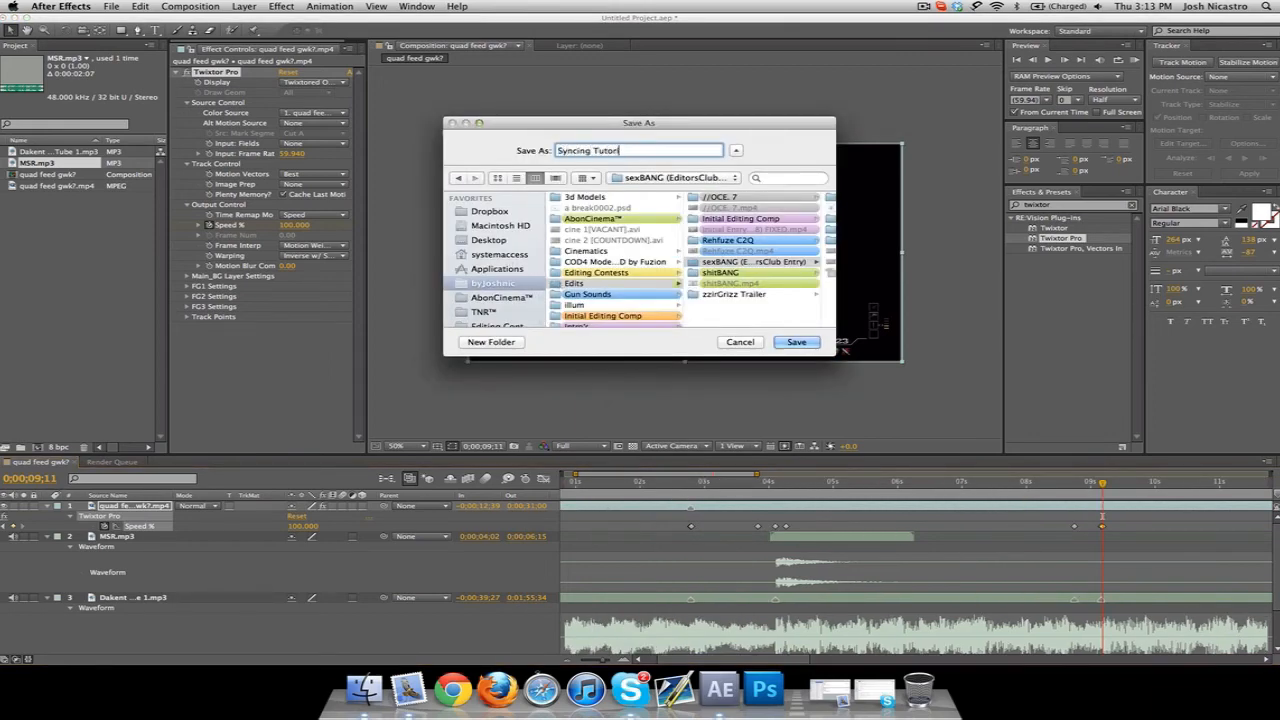
pyautogui.click(796, 341)
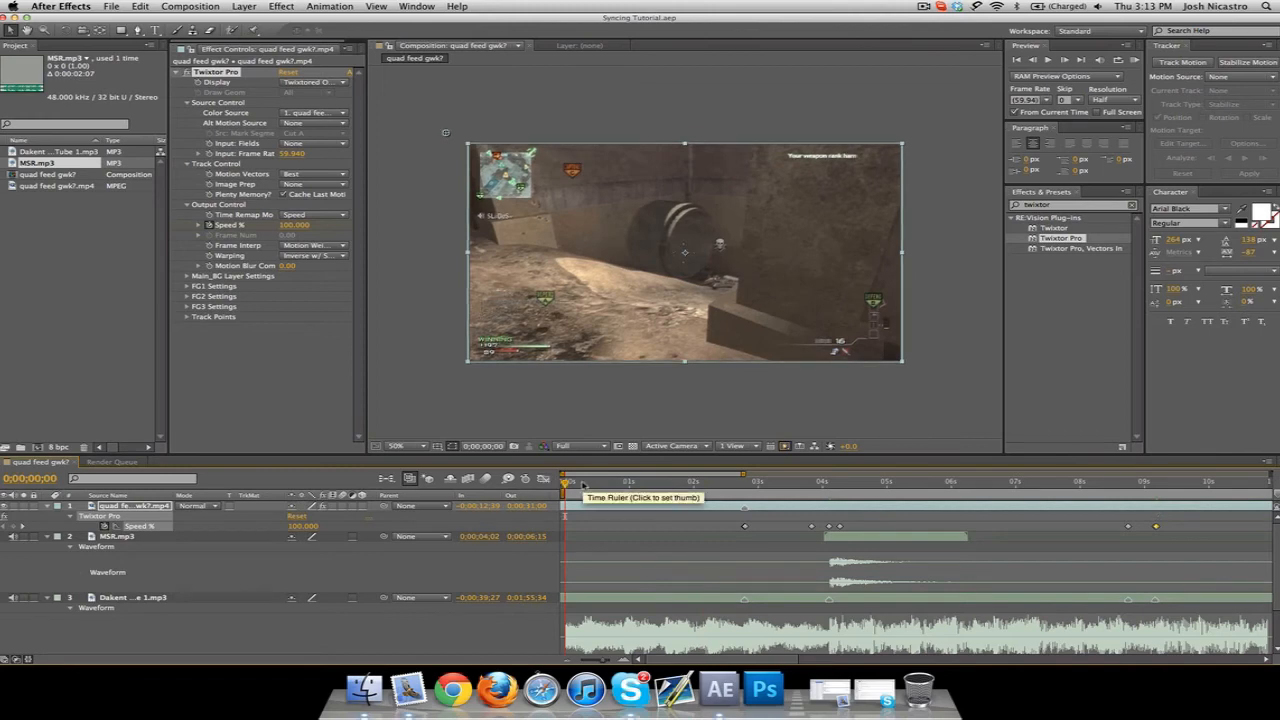
# Step: Scrub the timeline between the gunshot near four seconds and the composition start
pyautogui.click(845, 481)
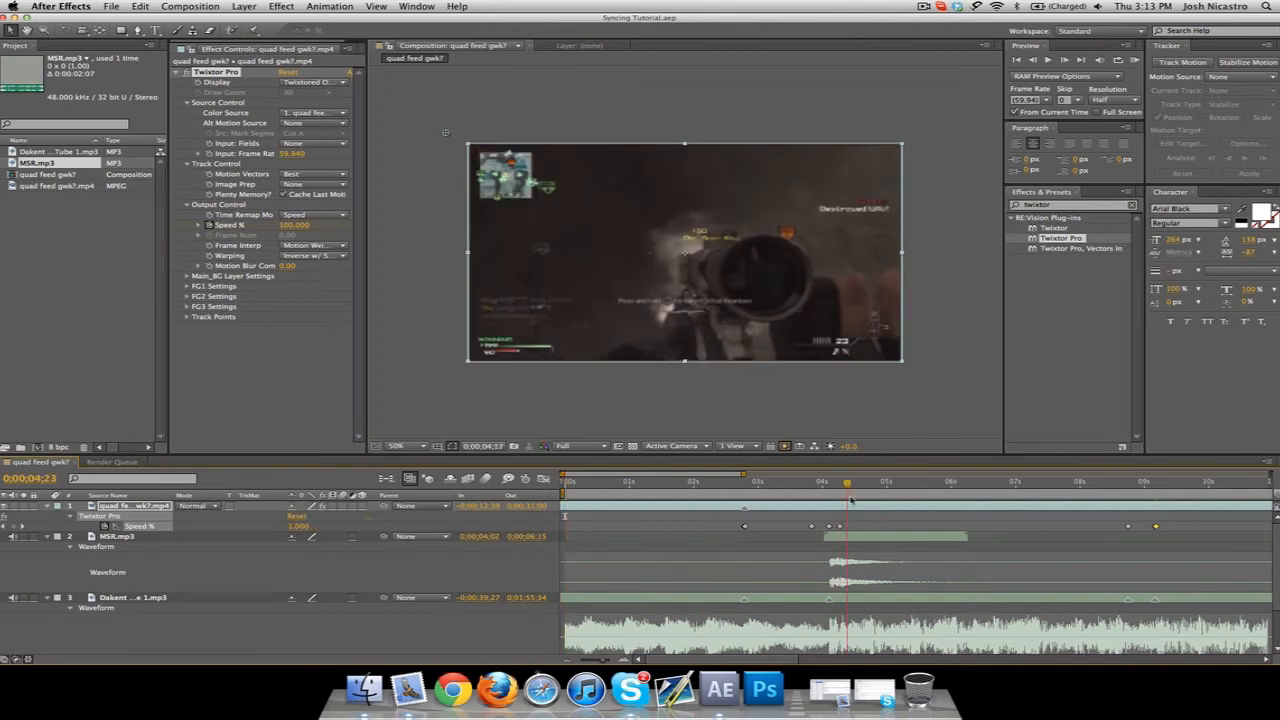
pyautogui.click(590, 481)
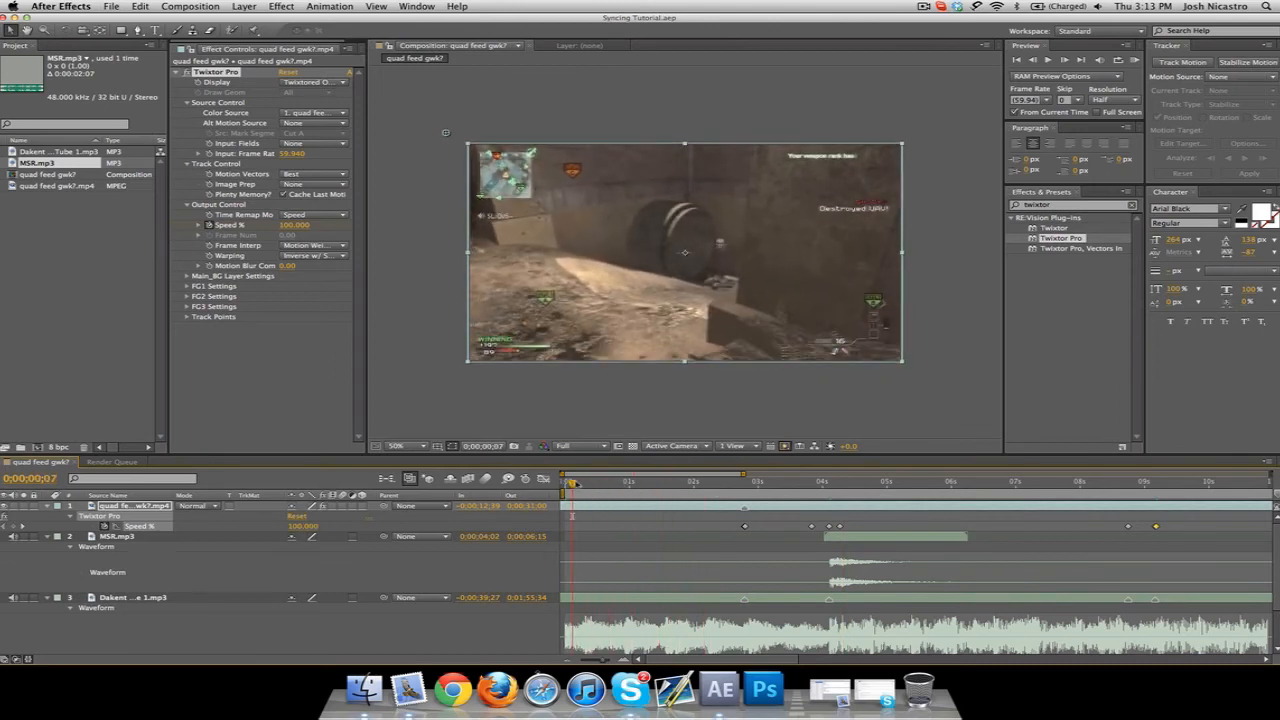
pyautogui.moveTo(573, 484)
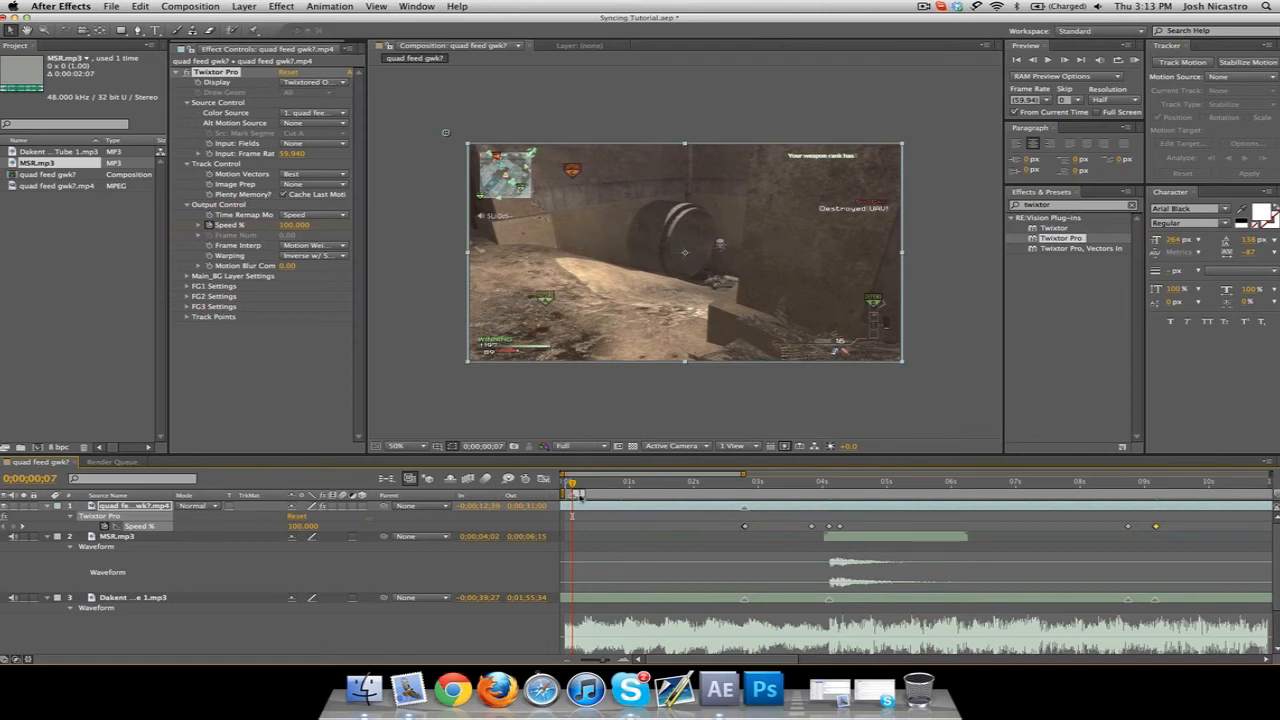
pyautogui.moveTo(578, 495)
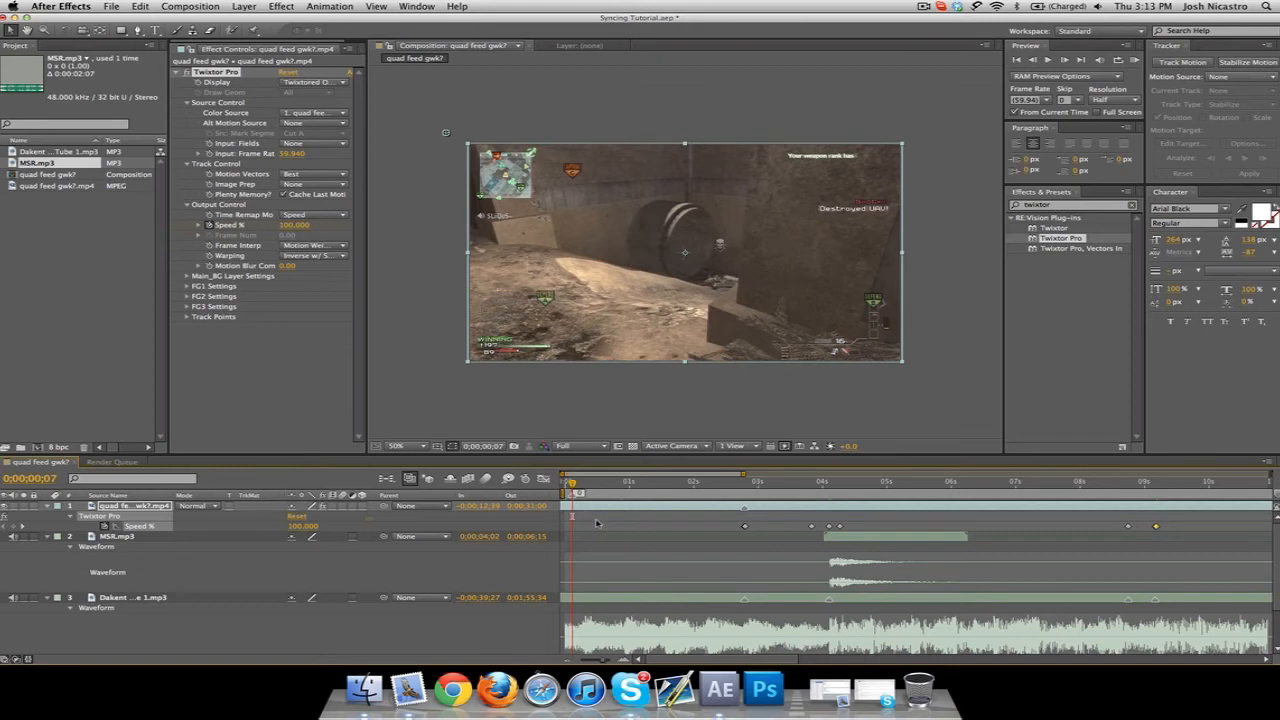
pyautogui.moveTo(930, 490)
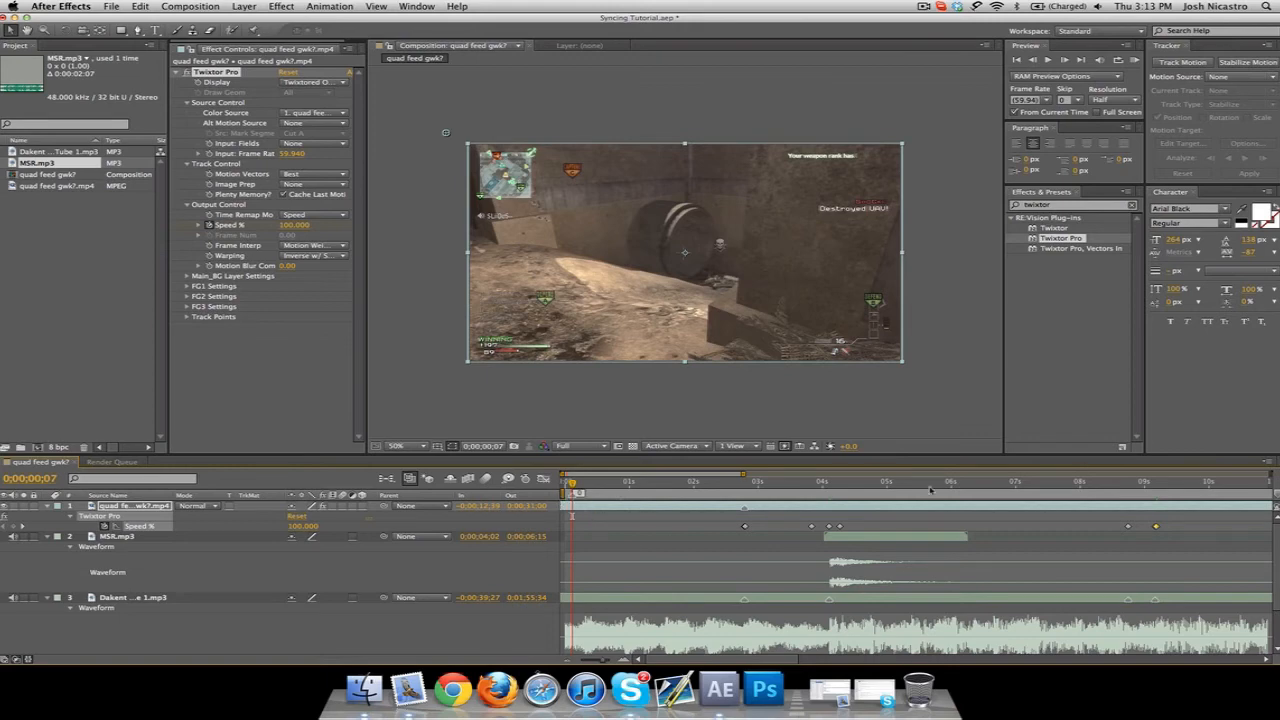
pyautogui.moveTo(930, 490)
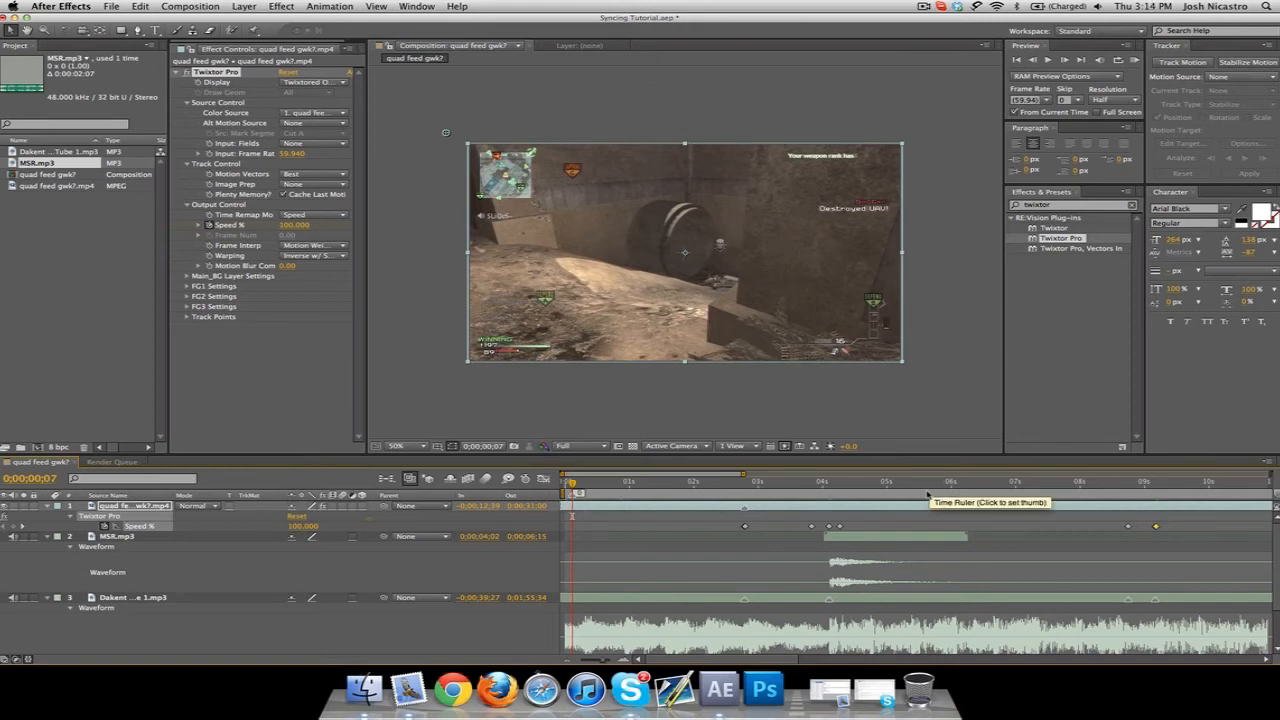
pyautogui.moveTo(652, 514)
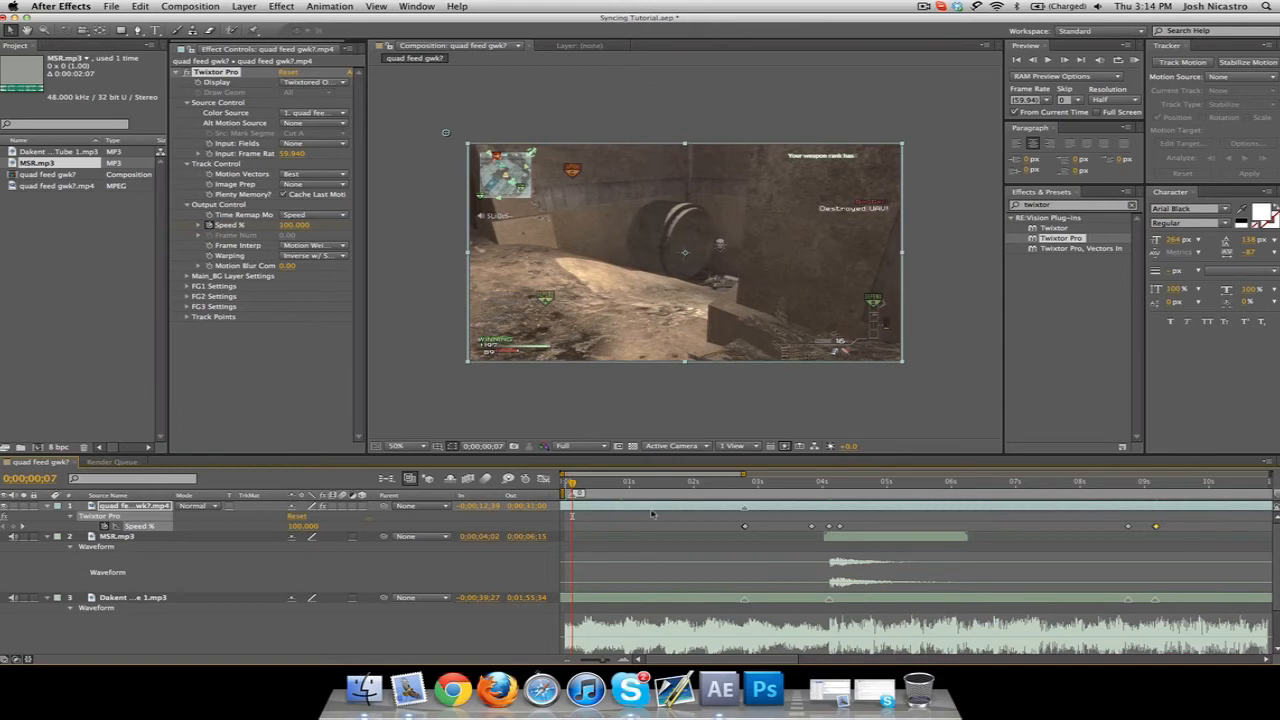
pyautogui.moveTo(590, 485)
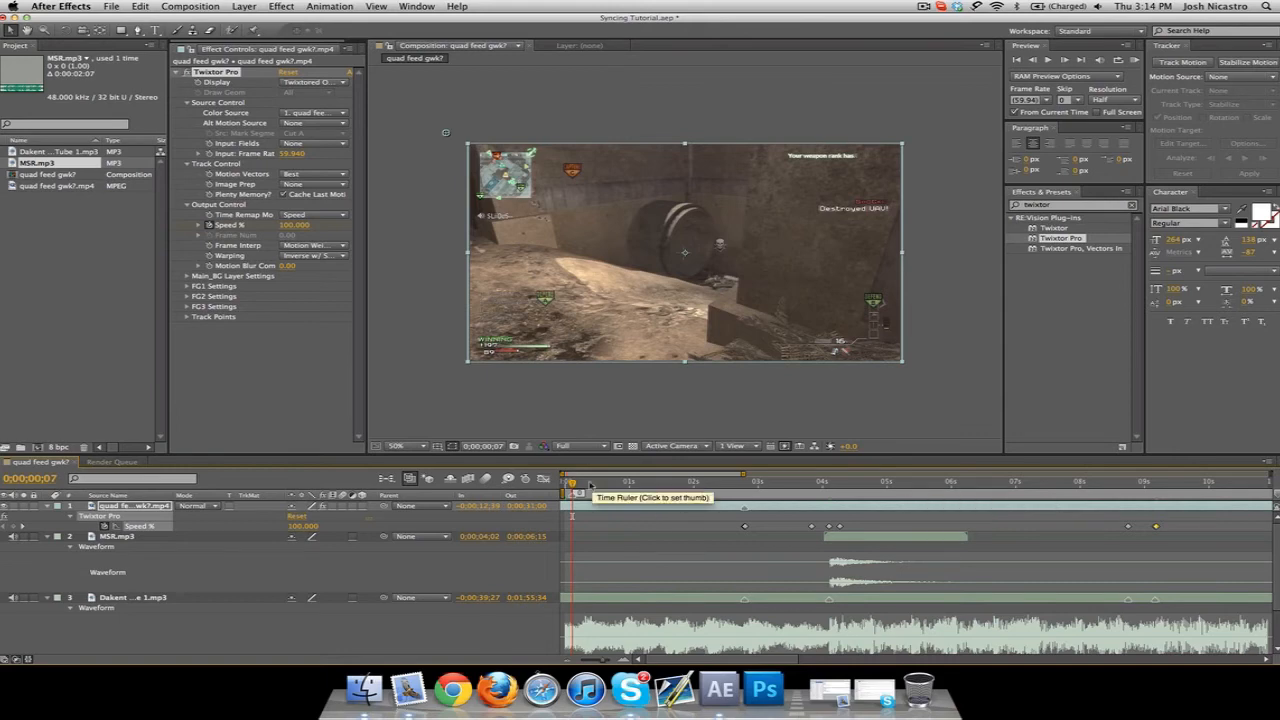
pyautogui.click(708, 483)
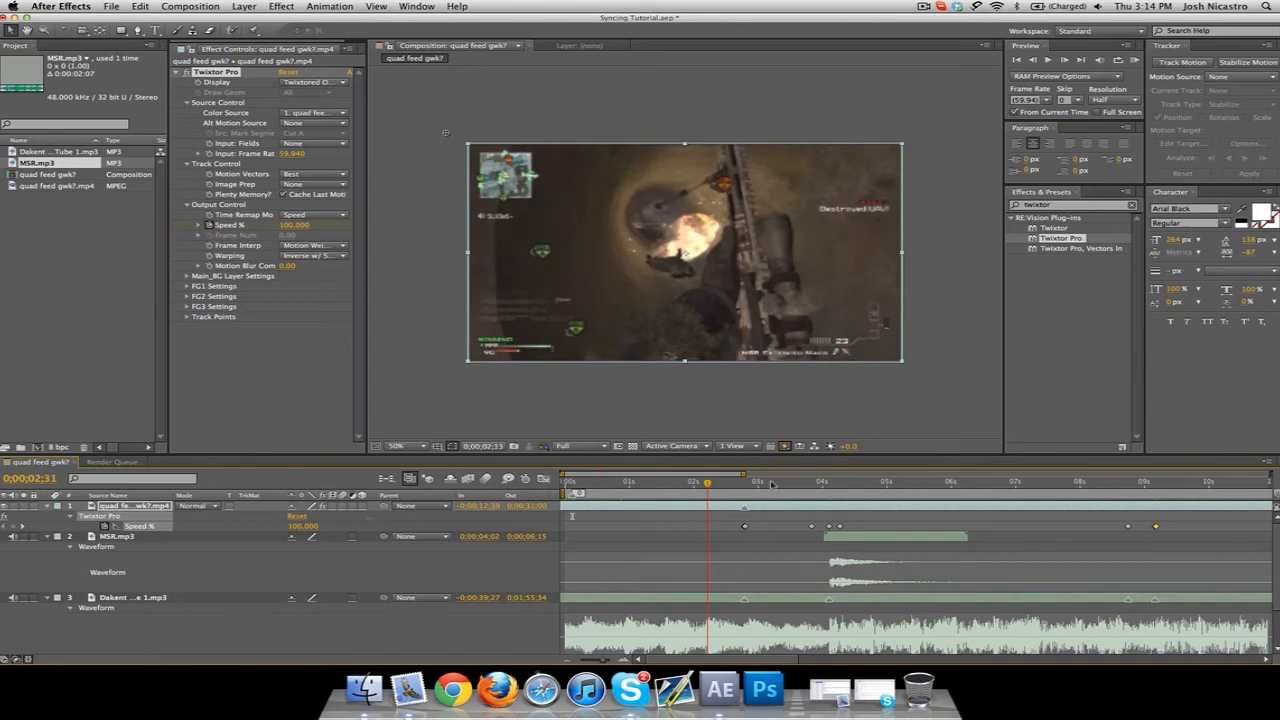
pyautogui.click(958, 482)
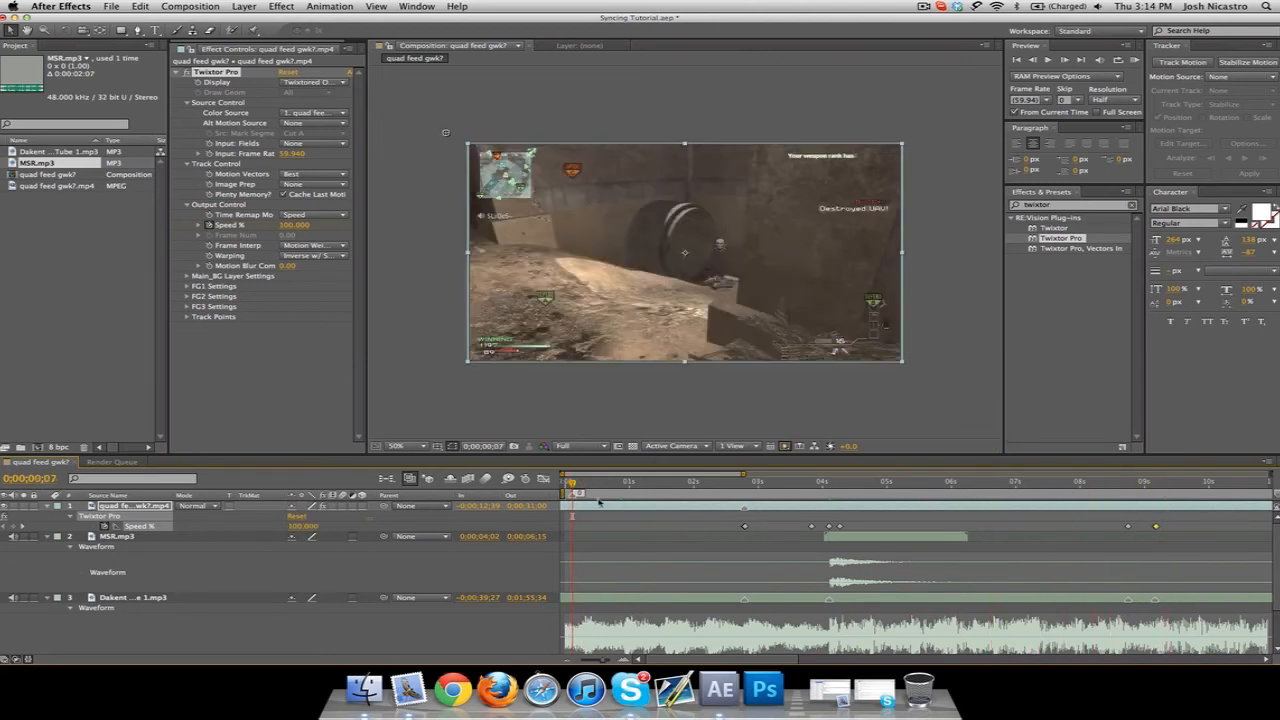
pyautogui.moveTo(610, 485)
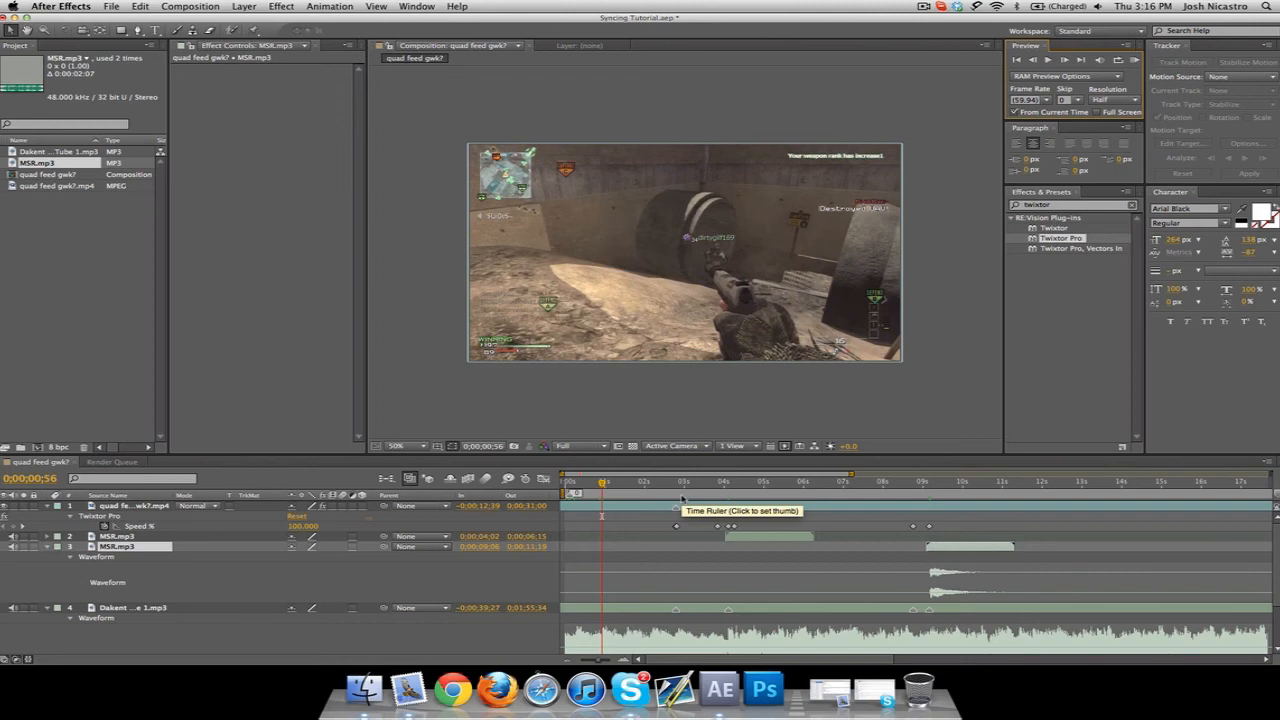
# Step: Check the shots at 2.5 and 9 seconds, play back the synced composition, and return near two seconds
pyautogui.click(668, 481)
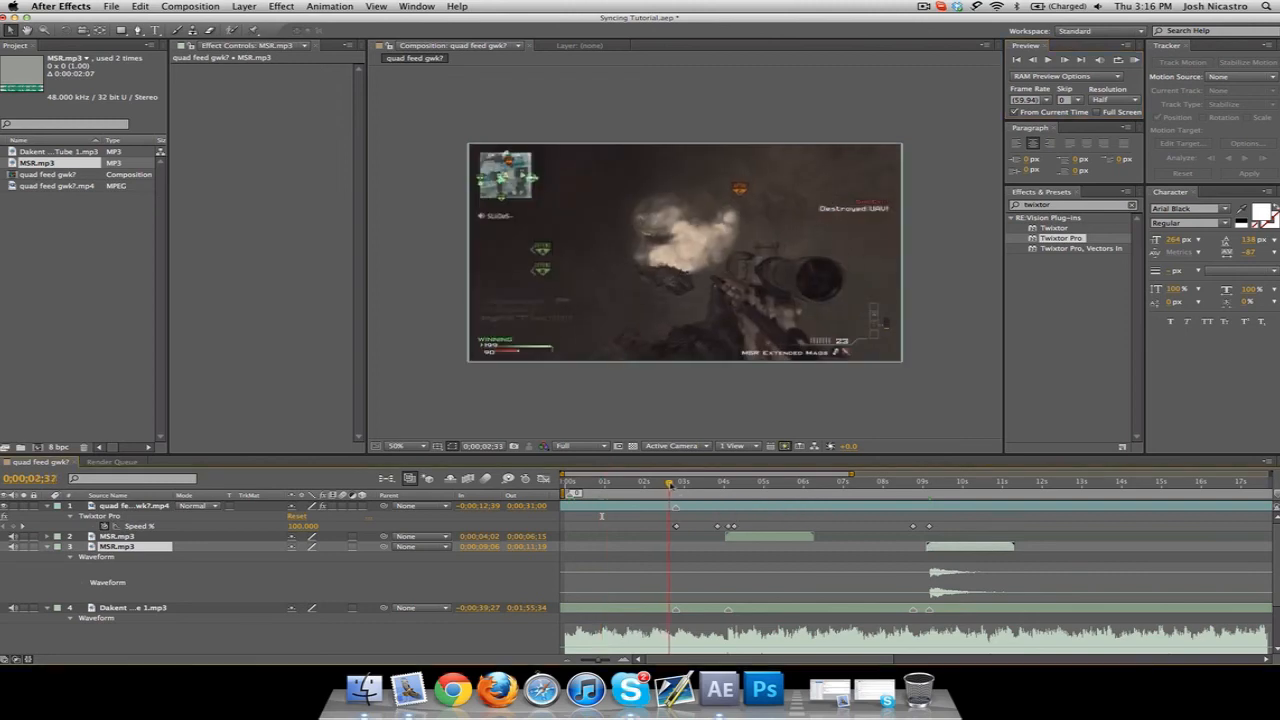
pyautogui.click(927, 481)
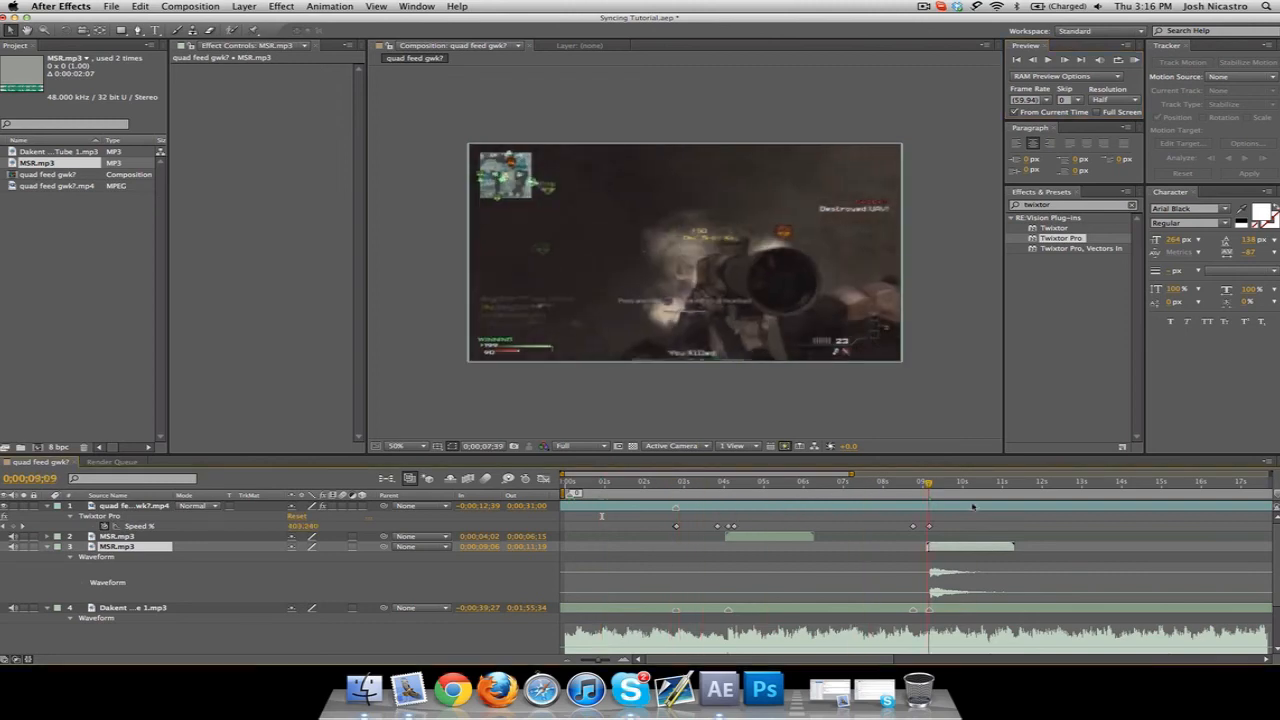
pyautogui.click(1053, 490)
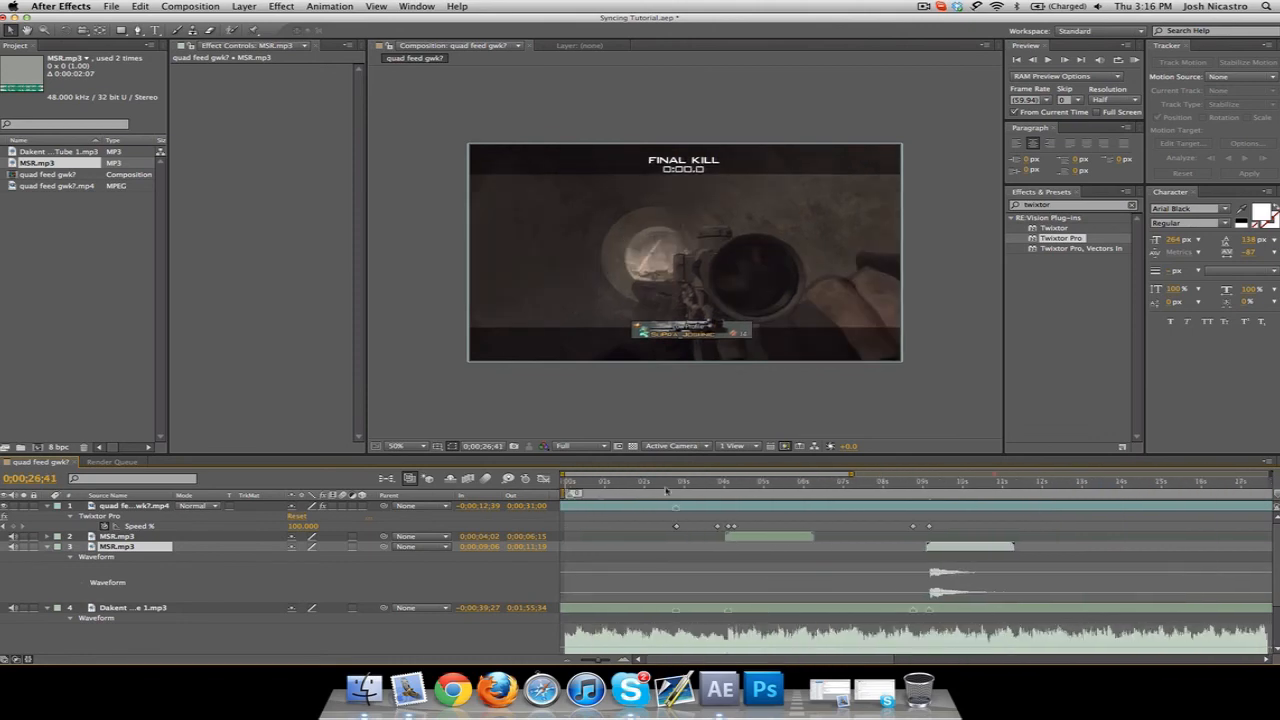
pyautogui.click(640, 482)
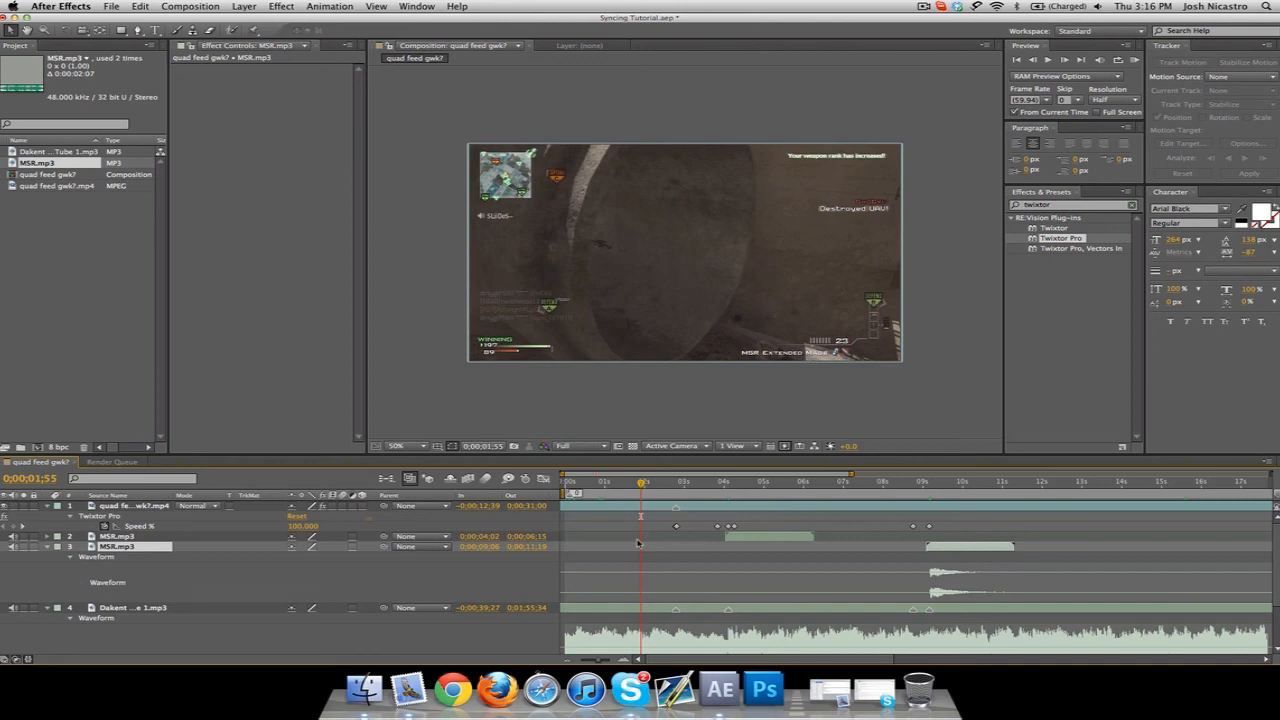
pyautogui.moveTo(540, 688)
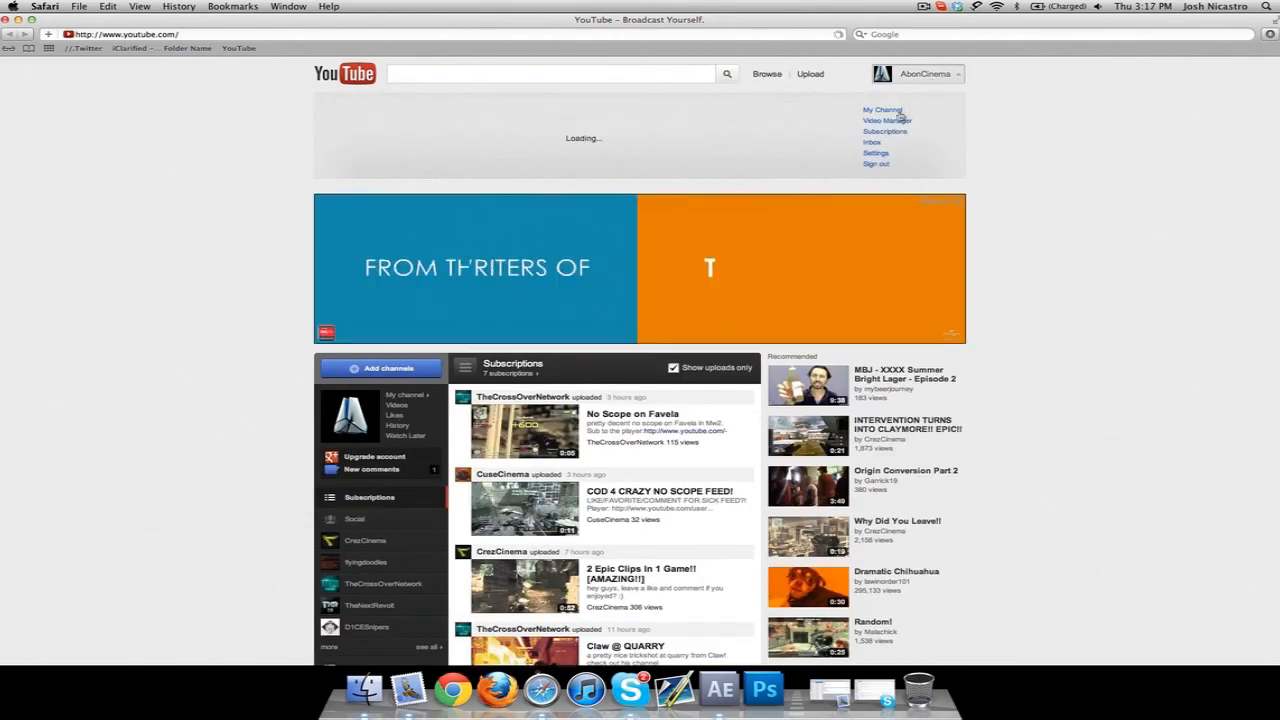
# Step: Open the AbonCinema channel from the account menu and scroll down to the Quad Feed GWK? video
pyautogui.click(887, 120)
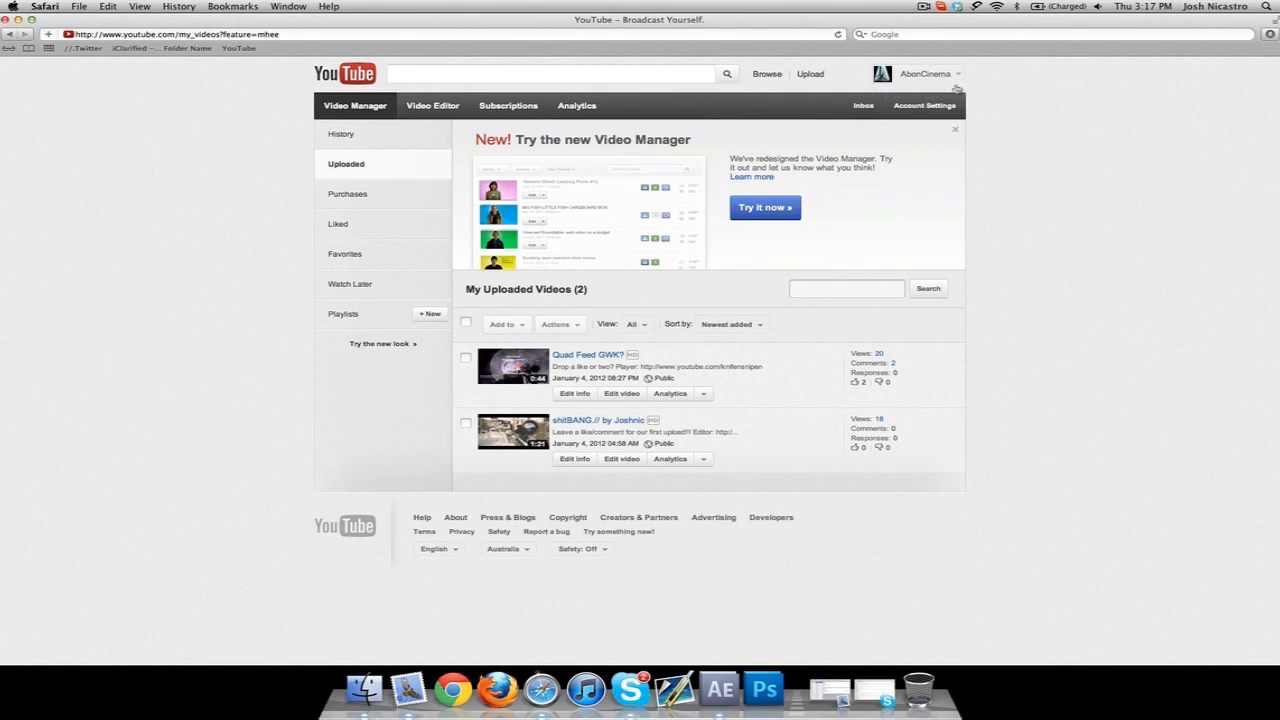
pyautogui.click(930, 73)
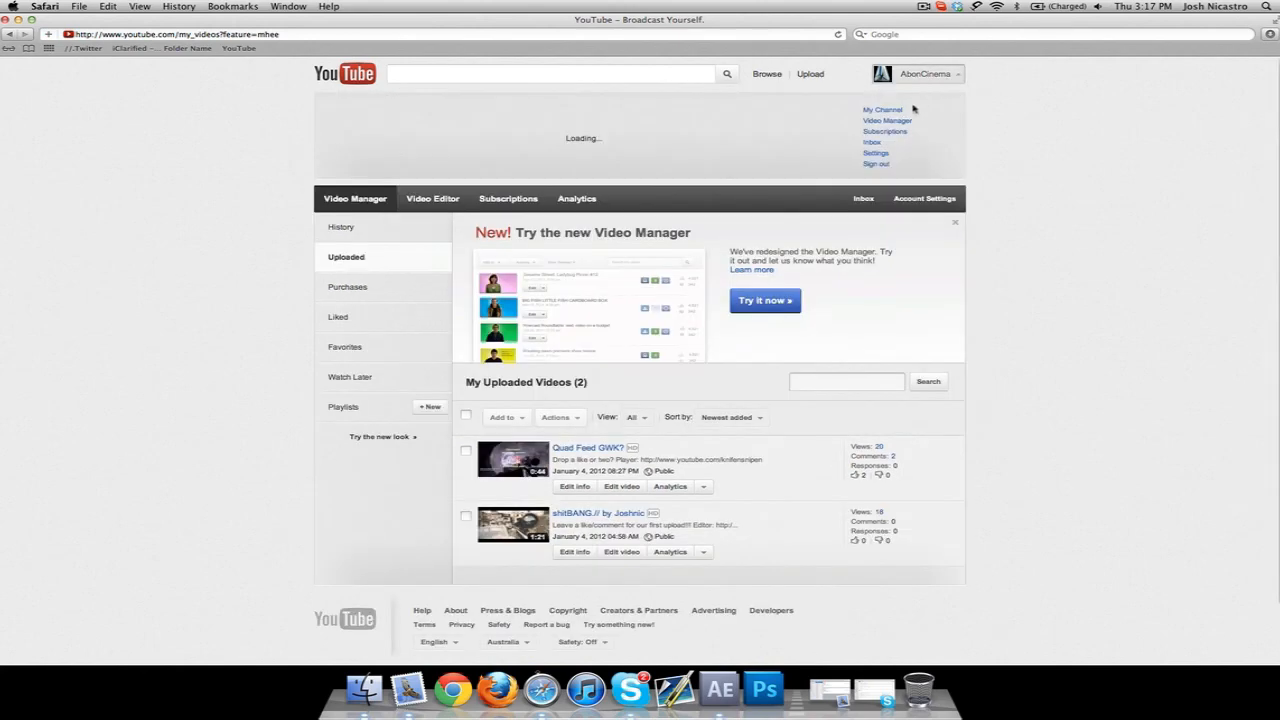
pyautogui.click(874, 110)
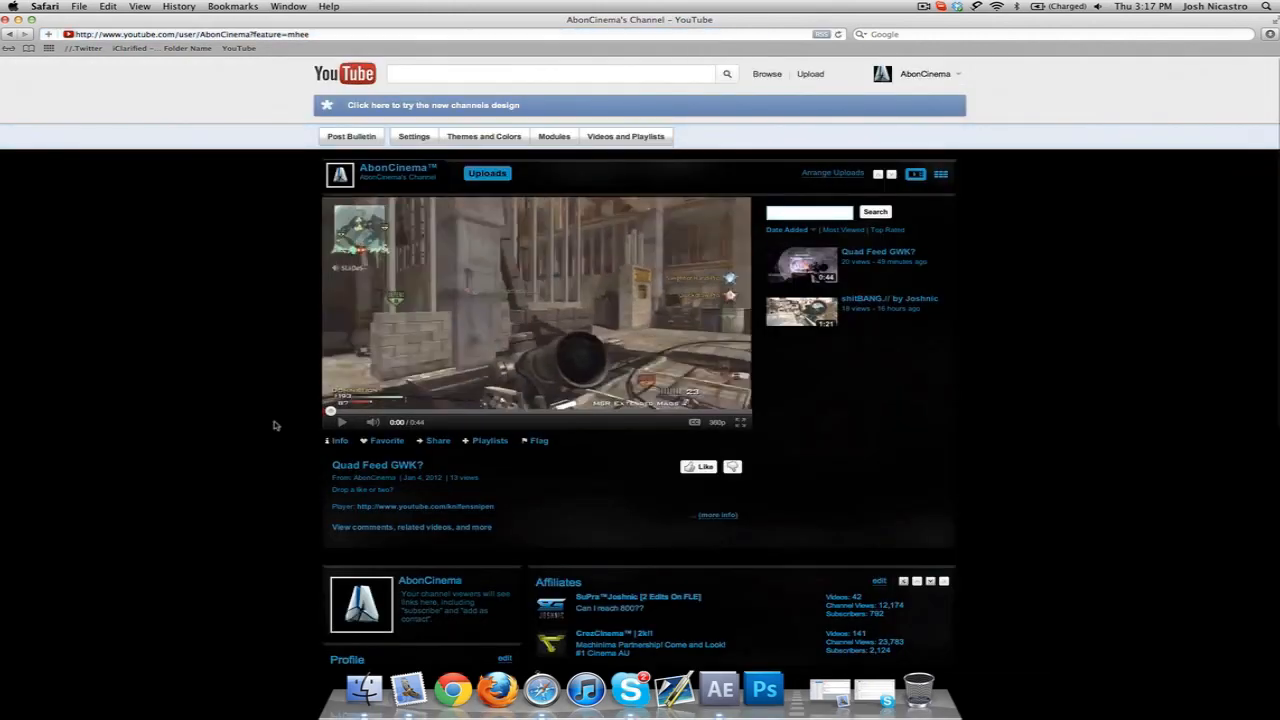
pyautogui.scroll(-3)
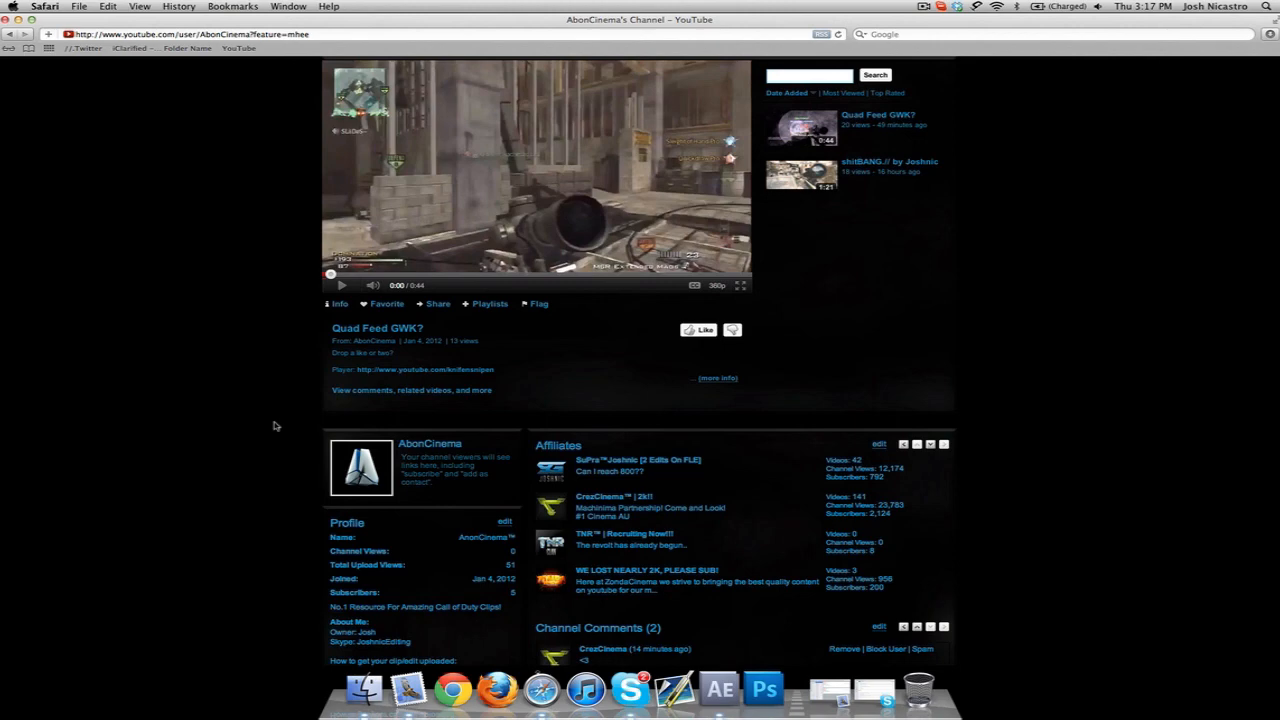
pyautogui.scroll(-3)
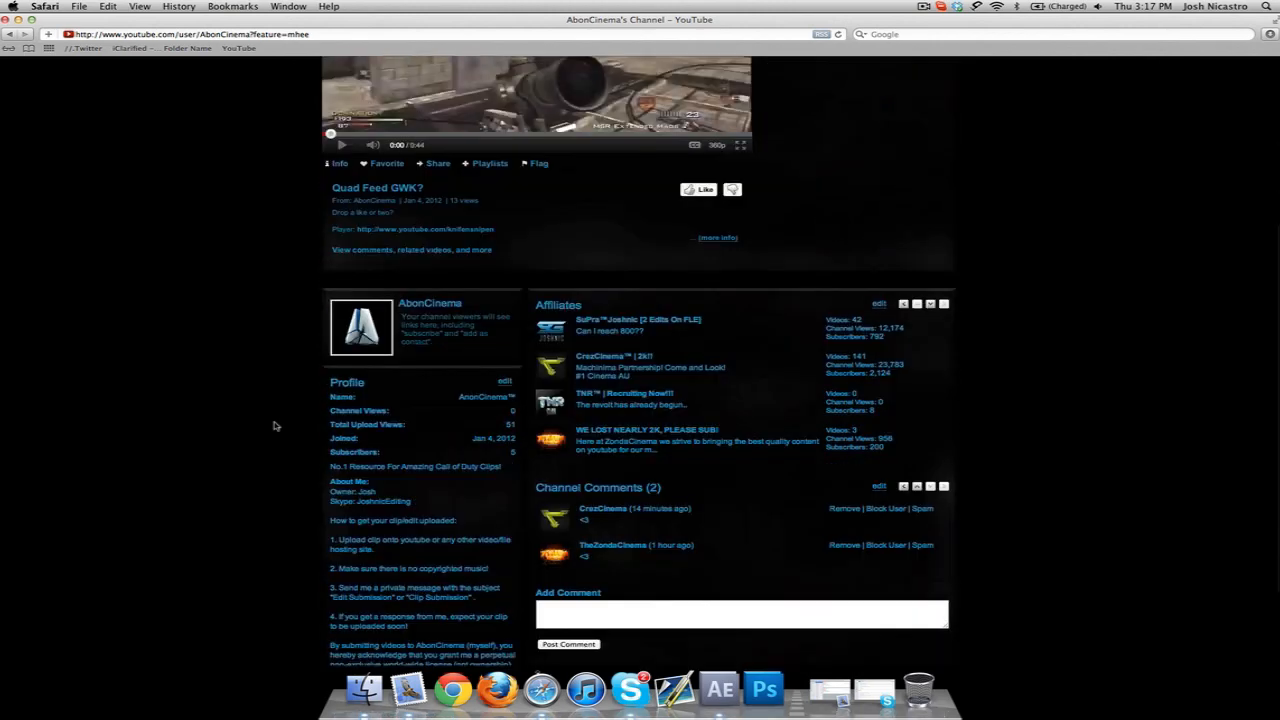